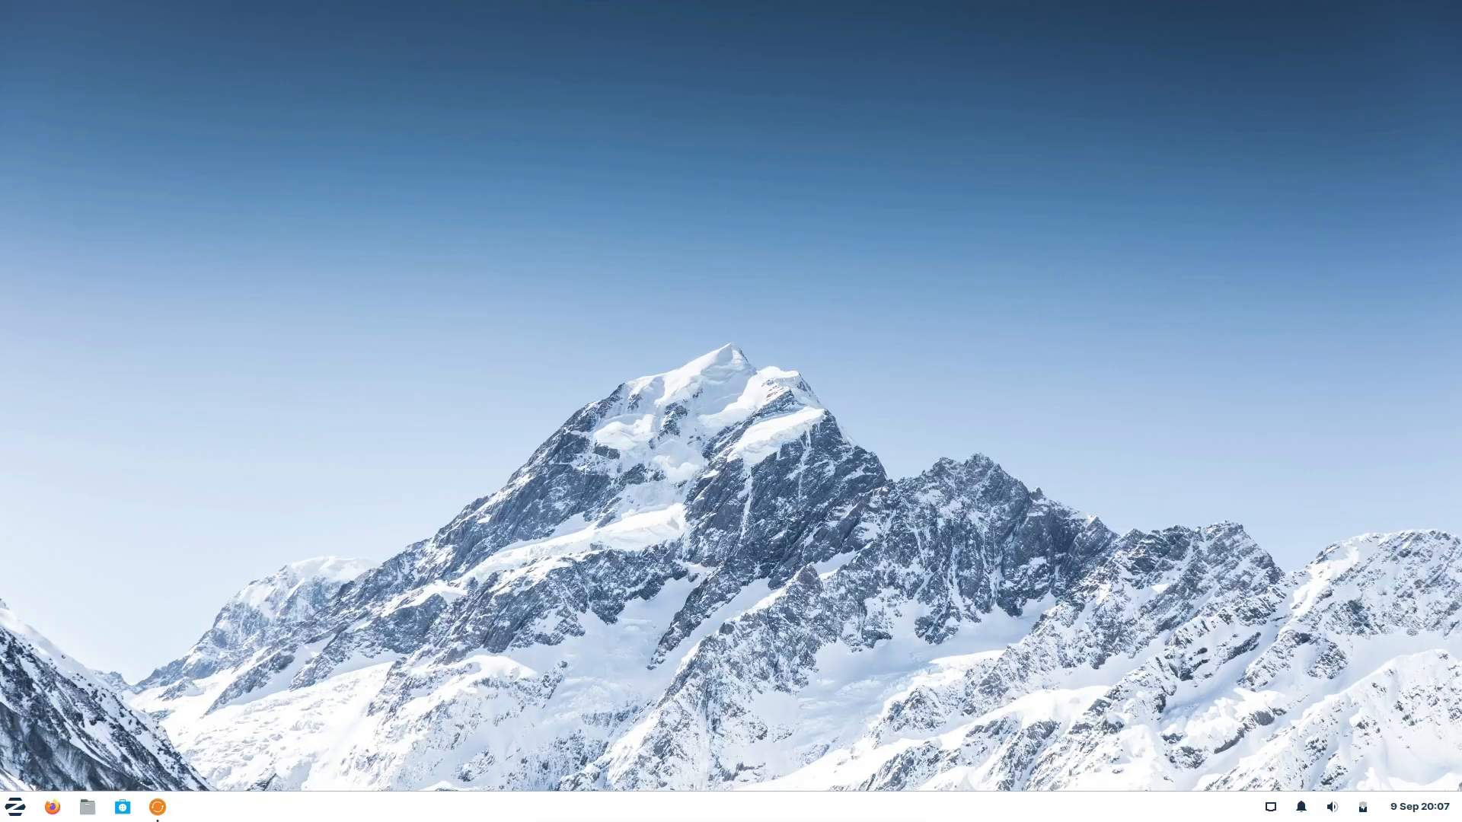
# Open and close the Zorin menu, then choose Remind Me Later on Software Updater
pyautogui.click(16, 805)
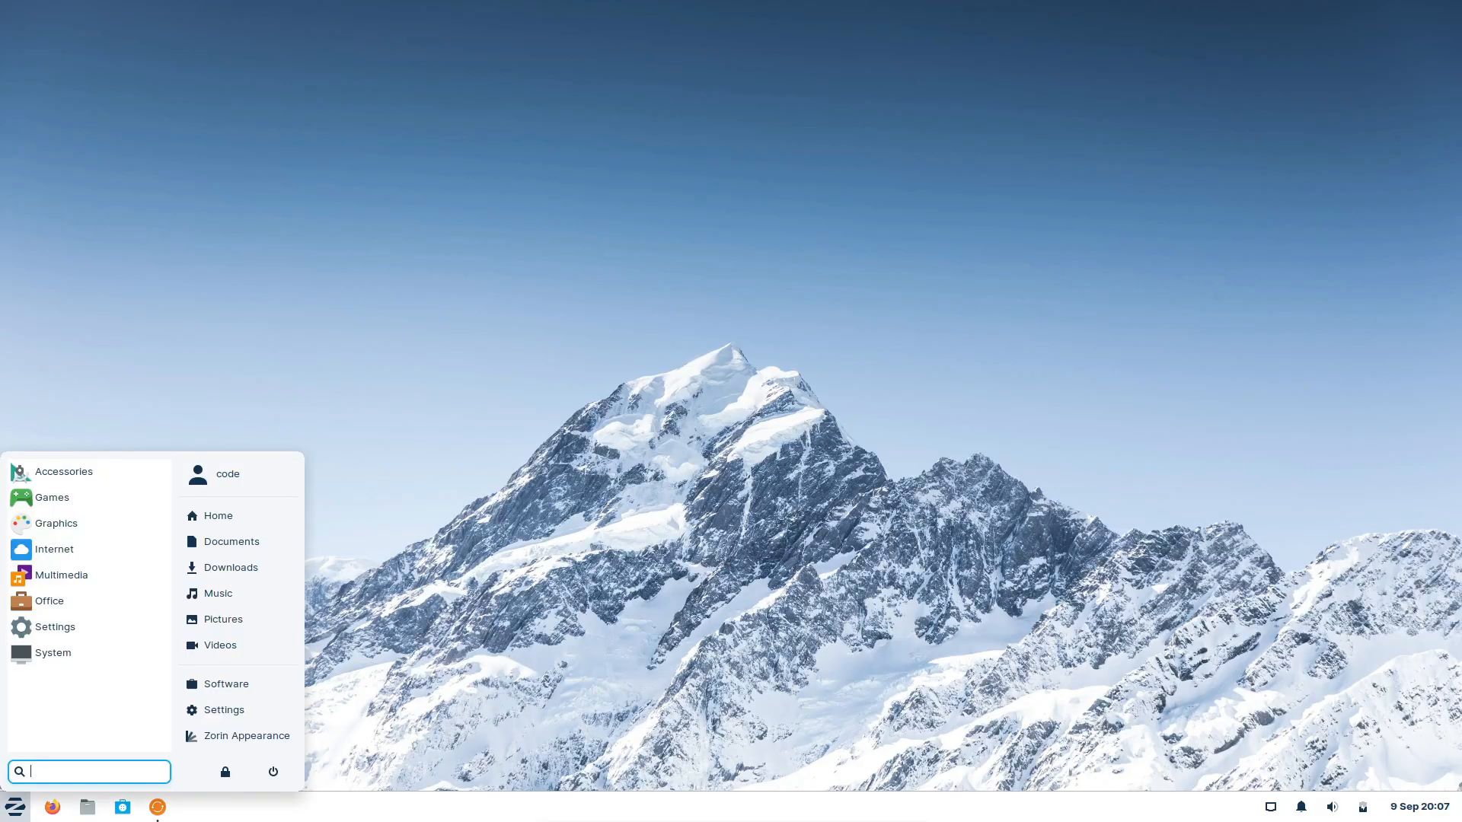
pyautogui.moveTo(225, 684)
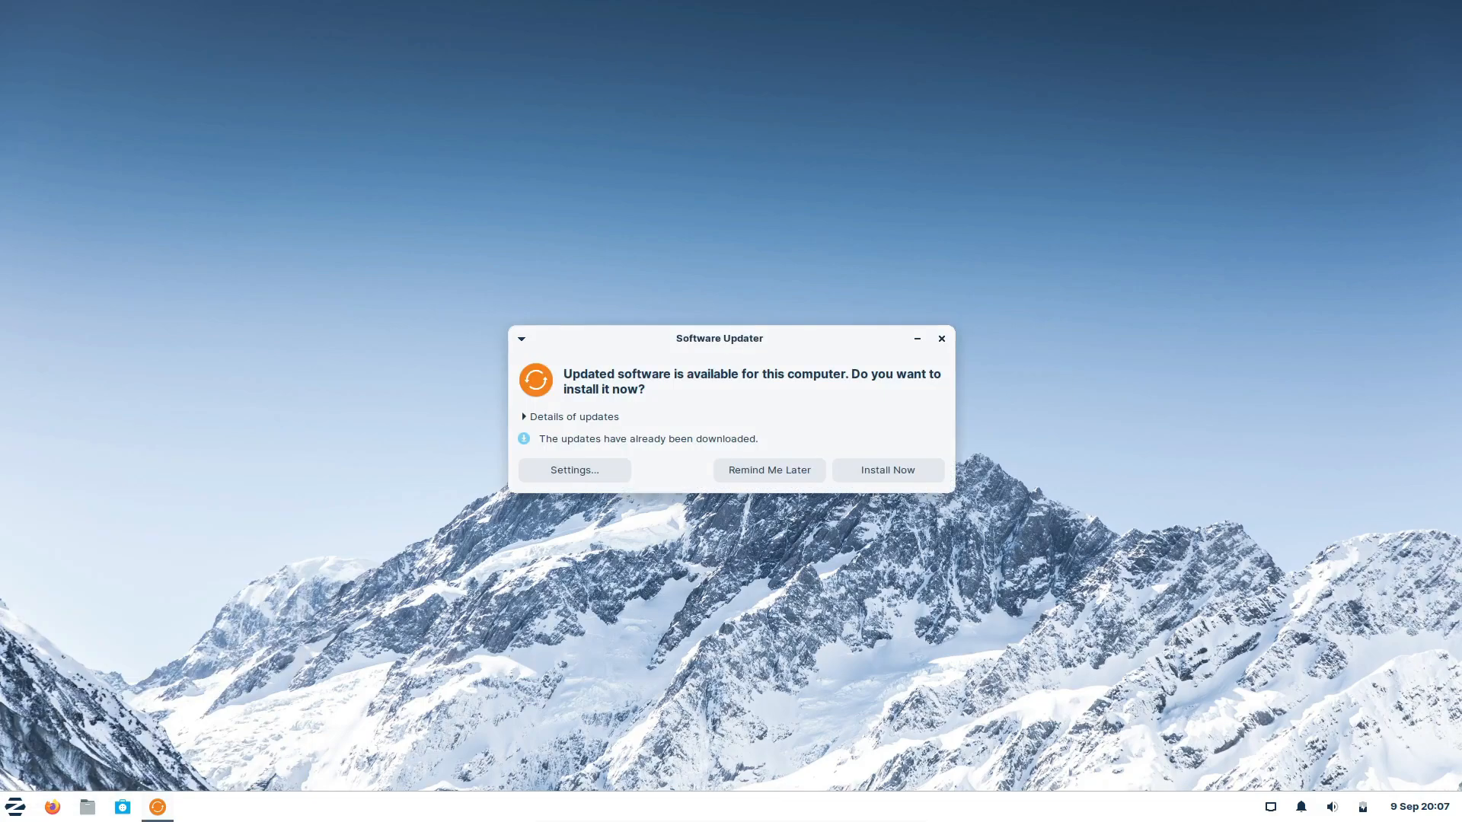
pyautogui.click(941, 339)
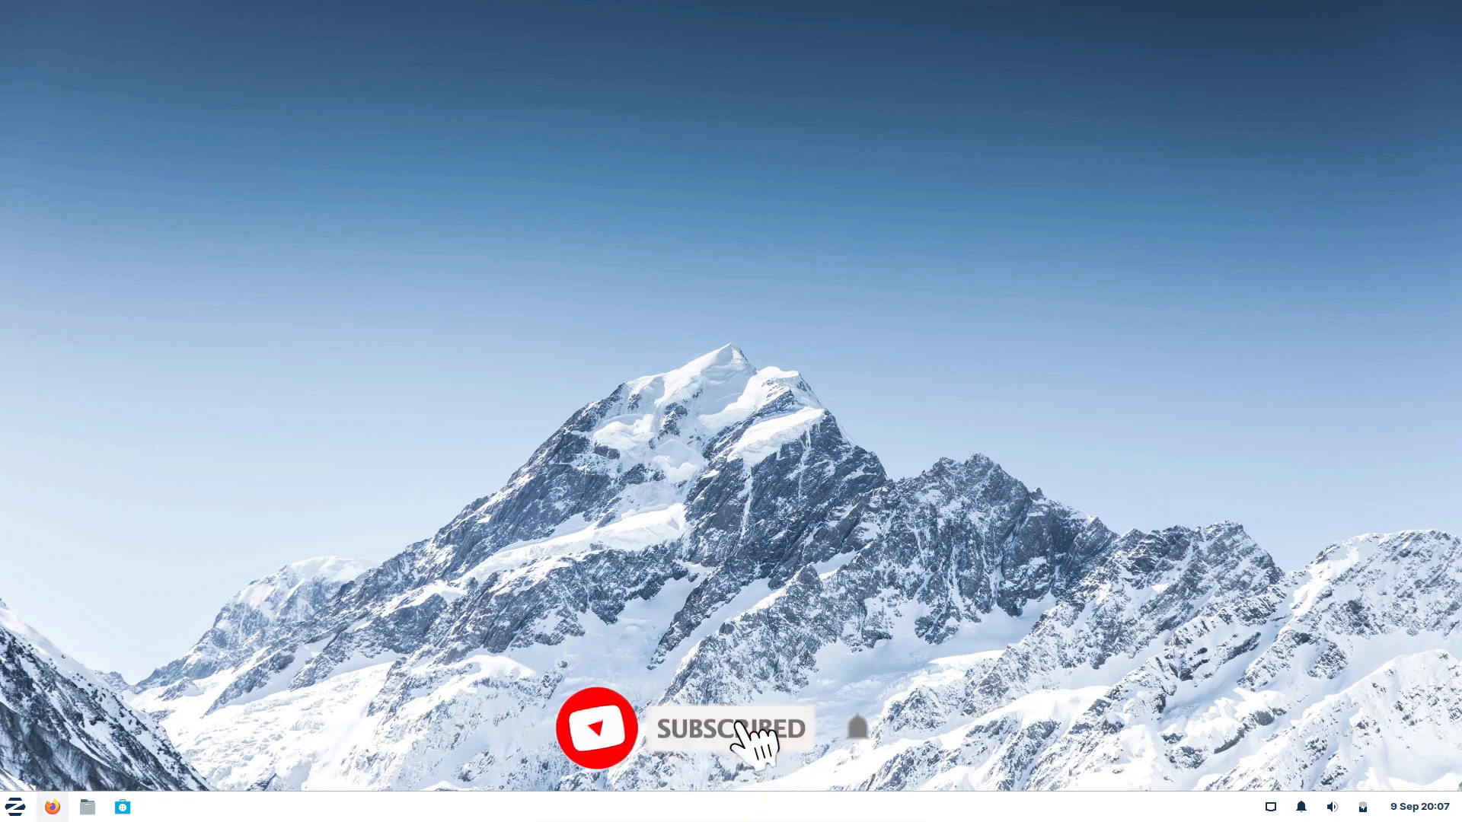
# Search the menu for 'terminal', launch Terminal Emulator and run neofetch
pyautogui.click(14, 806)
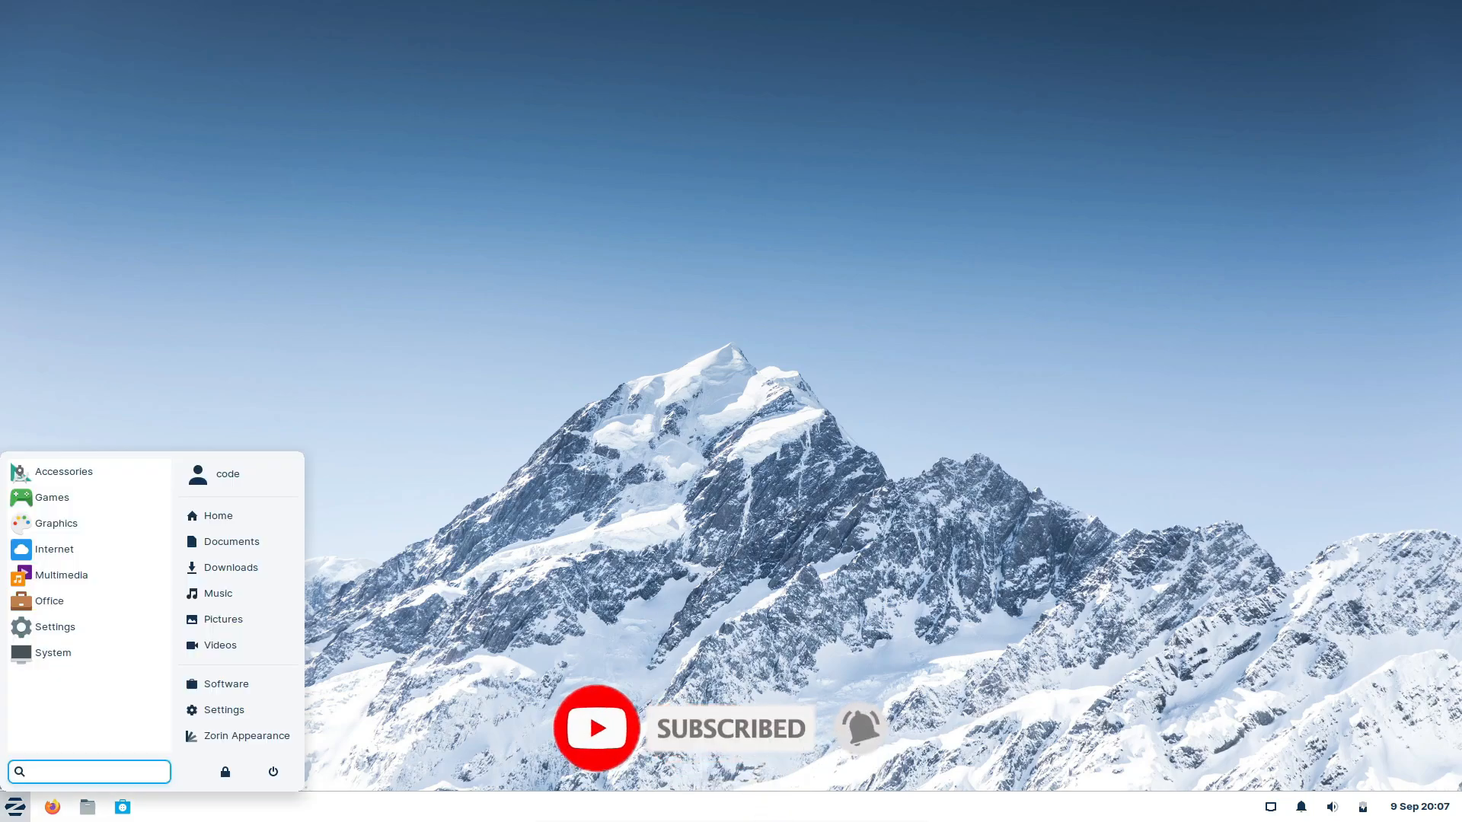
pyautogui.write('terminal')
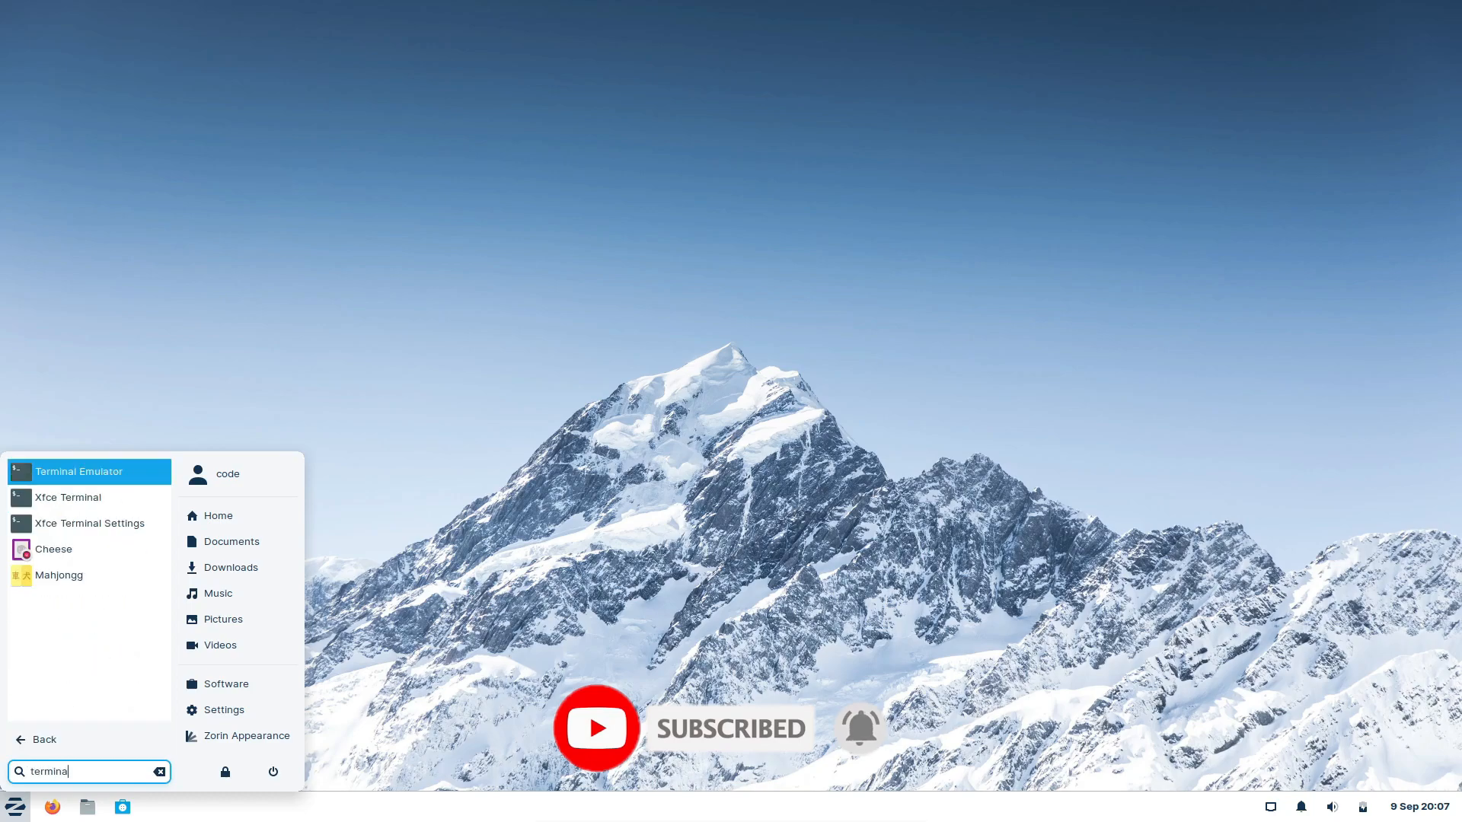
pyautogui.click(78, 471)
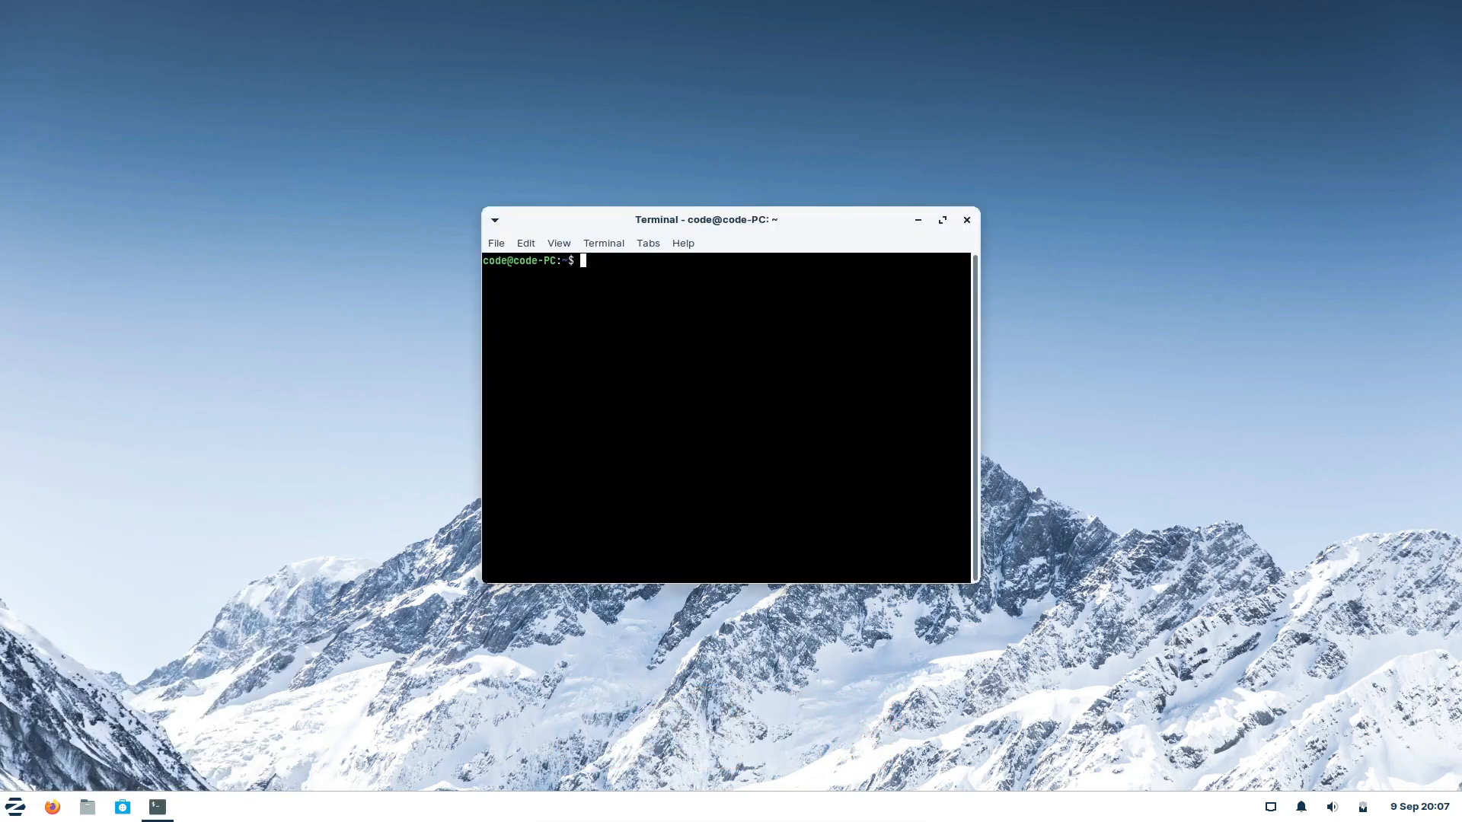
pyautogui.write('neofetch')
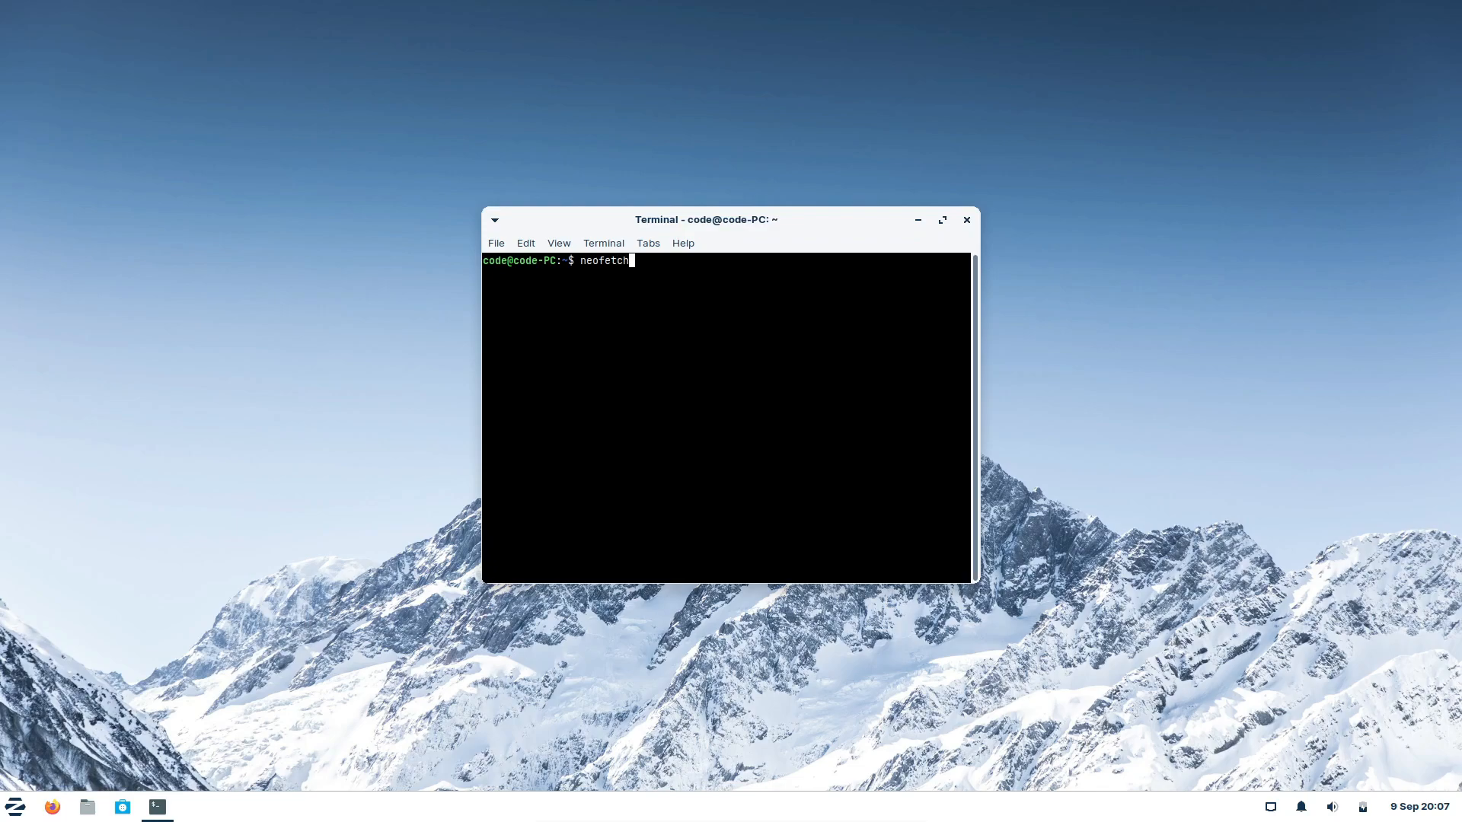
pyautogui.press('Return')
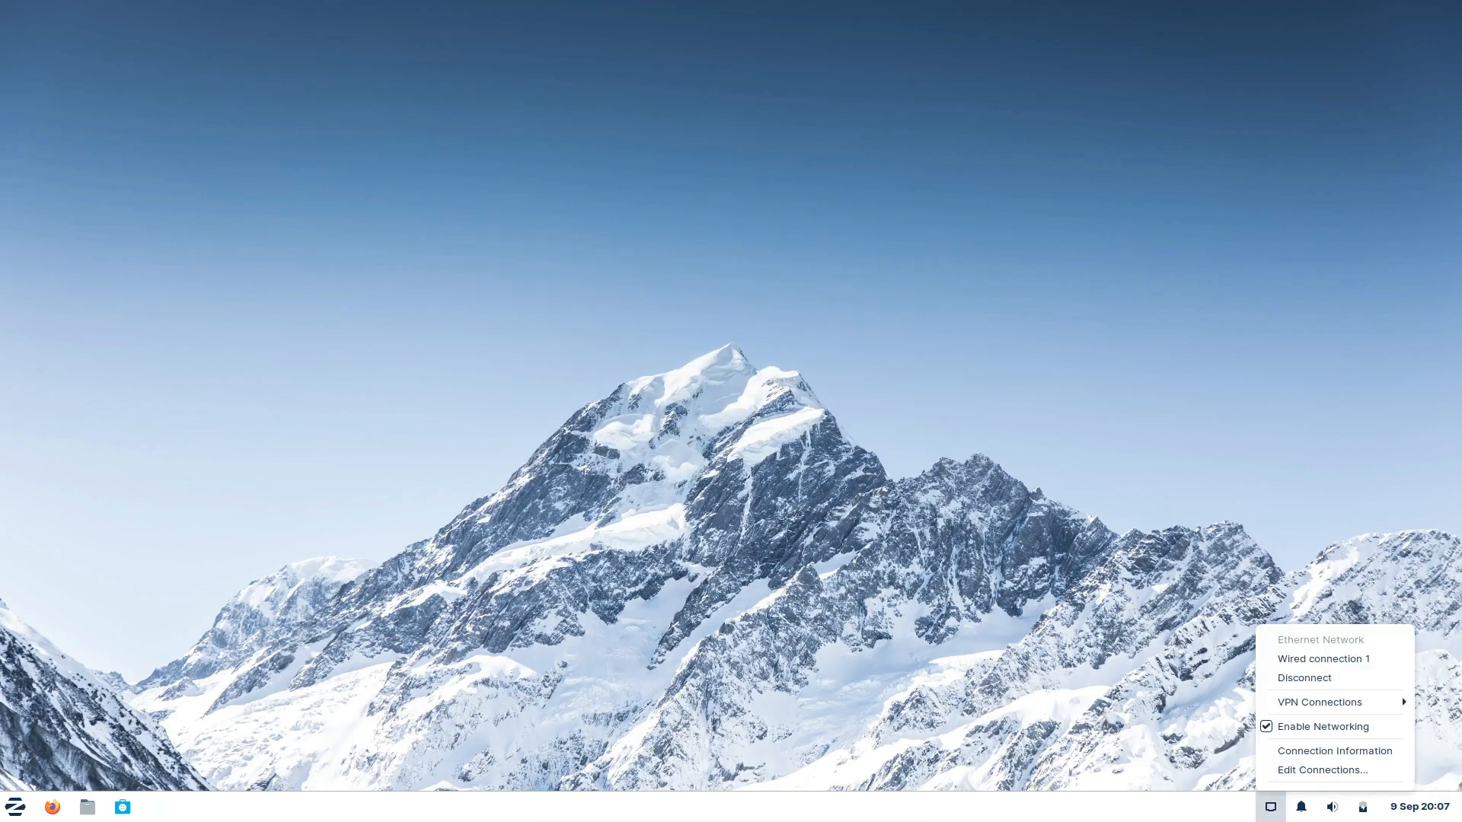
pyautogui.click(13, 805)
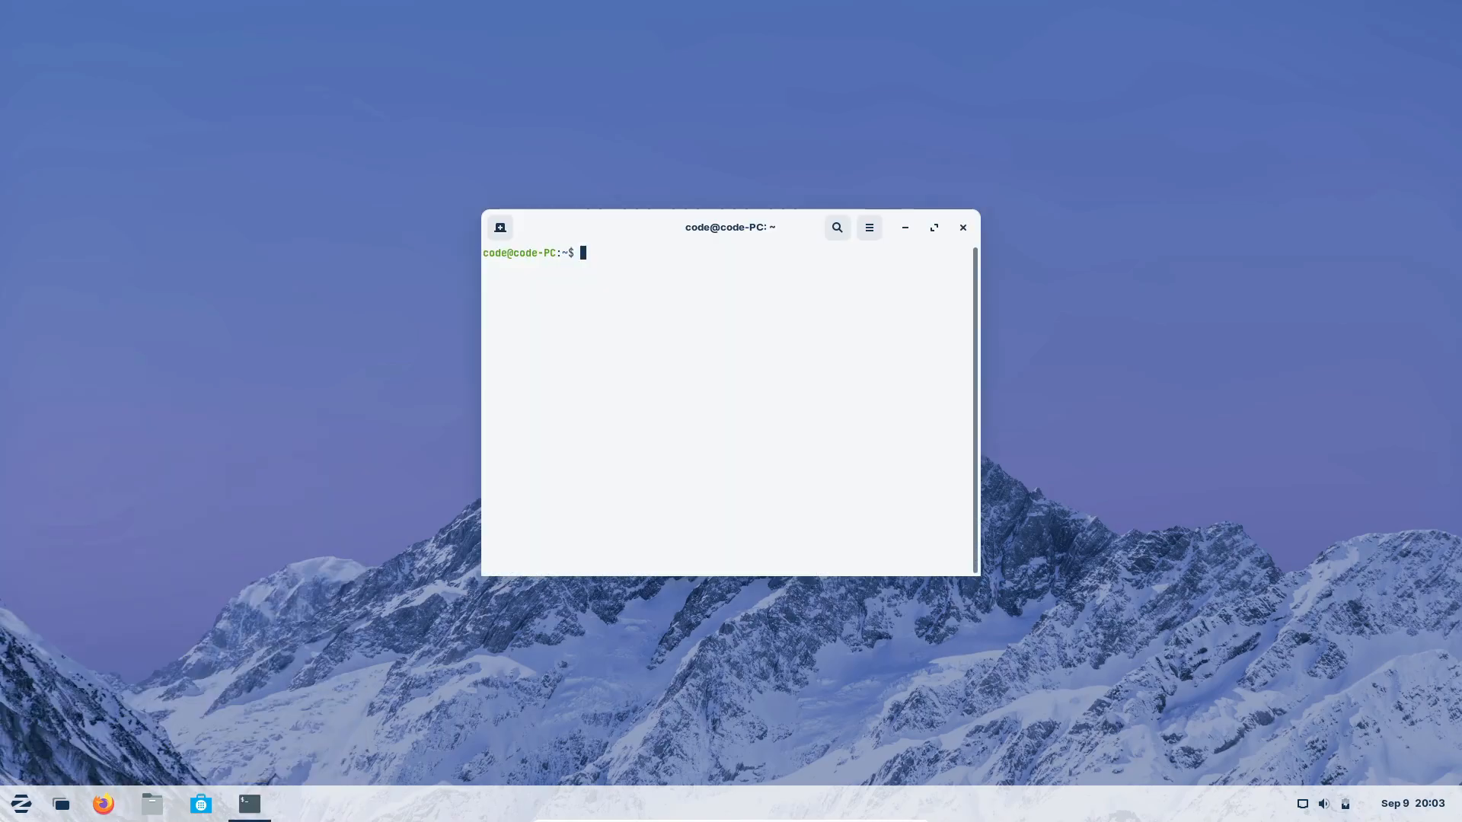
# Run neofetch in GNOME Terminal to show Zorin OS 16.3, then close the window
pyautogui.write('neofetch')
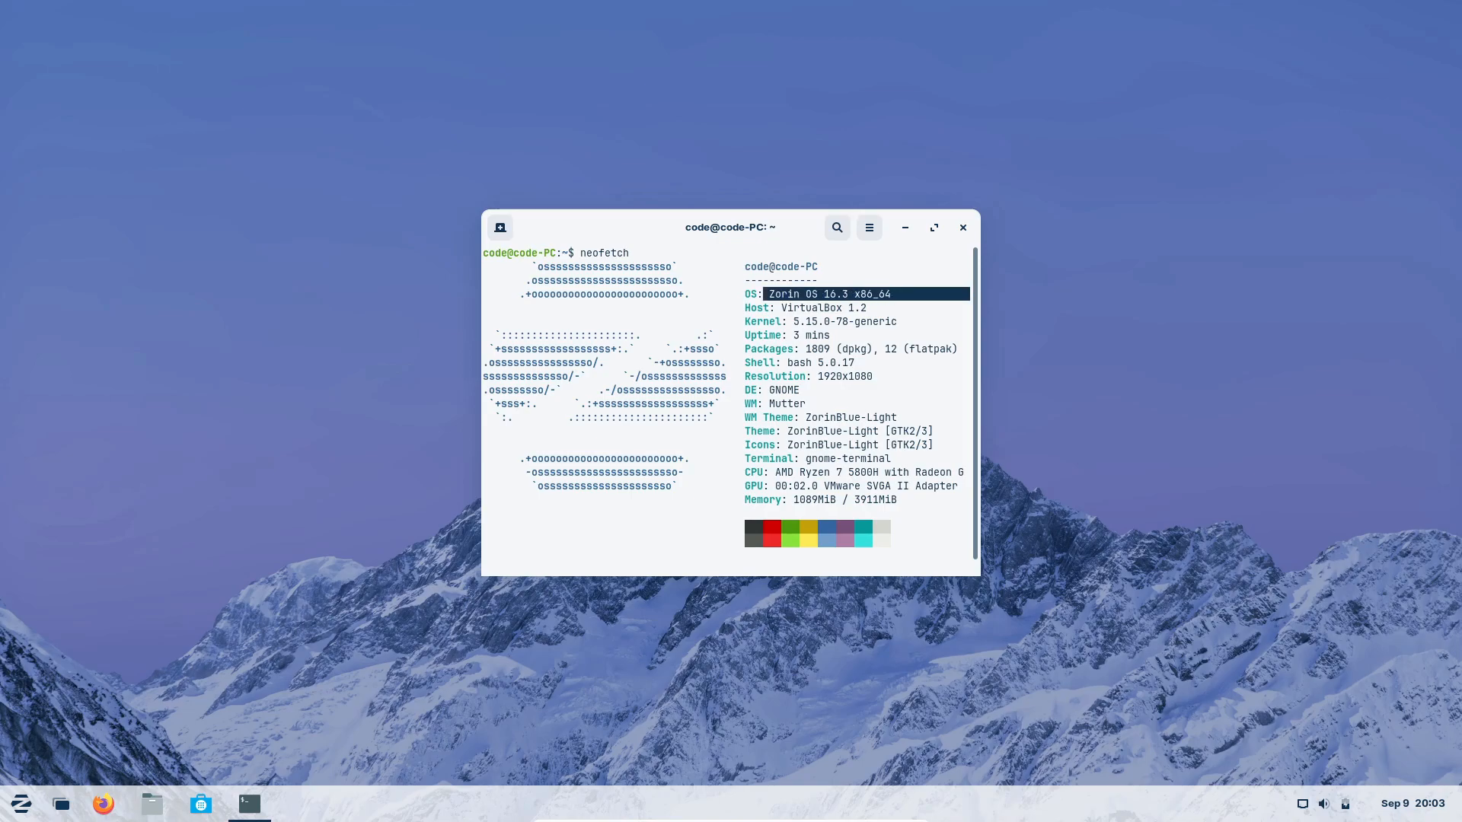
pyautogui.click(1327, 804)
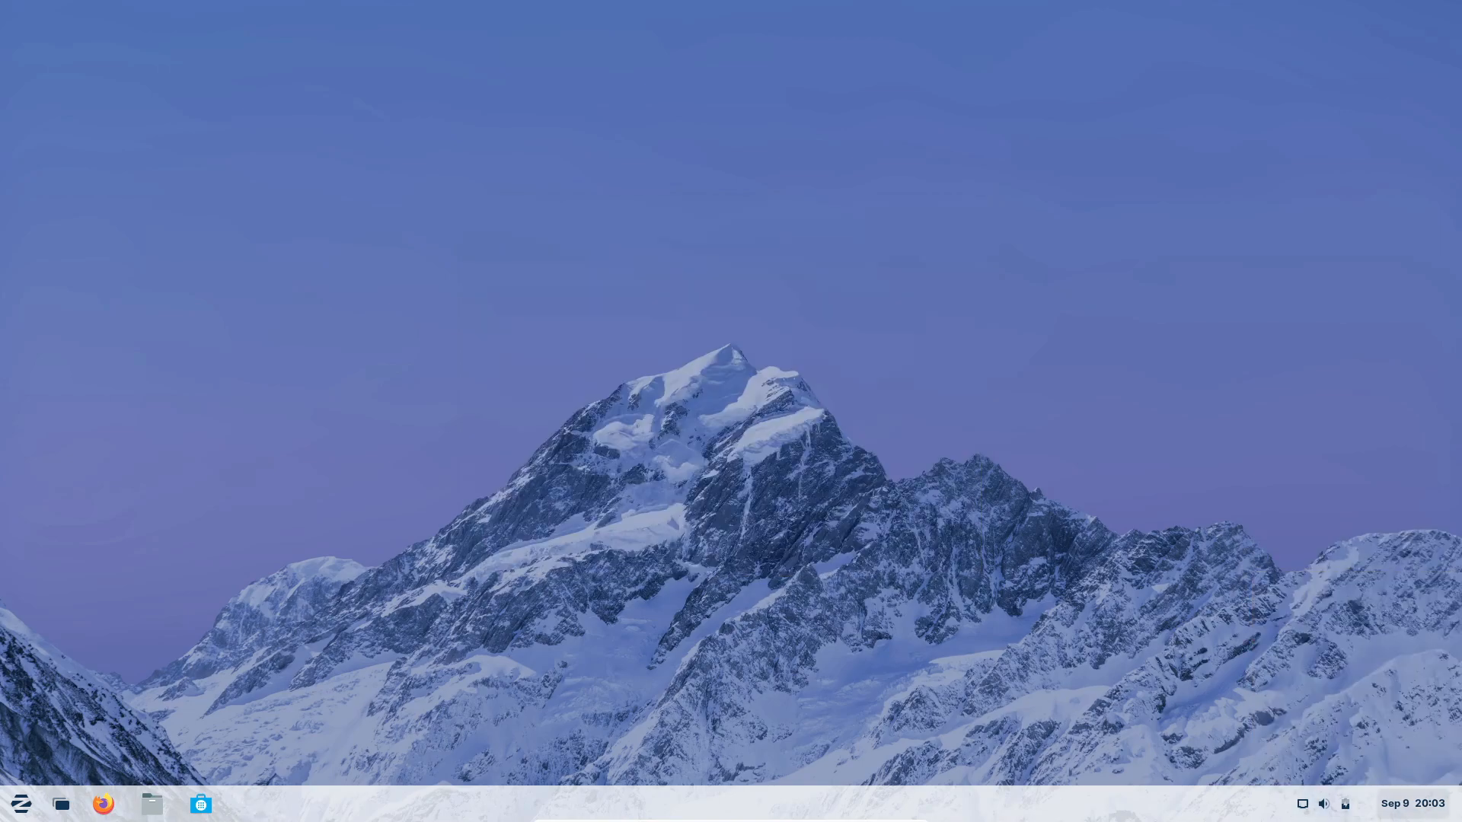
# Open and close the Home folder, view Software's installed apps, and reopen the Zorin menu
pyautogui.click(22, 804)
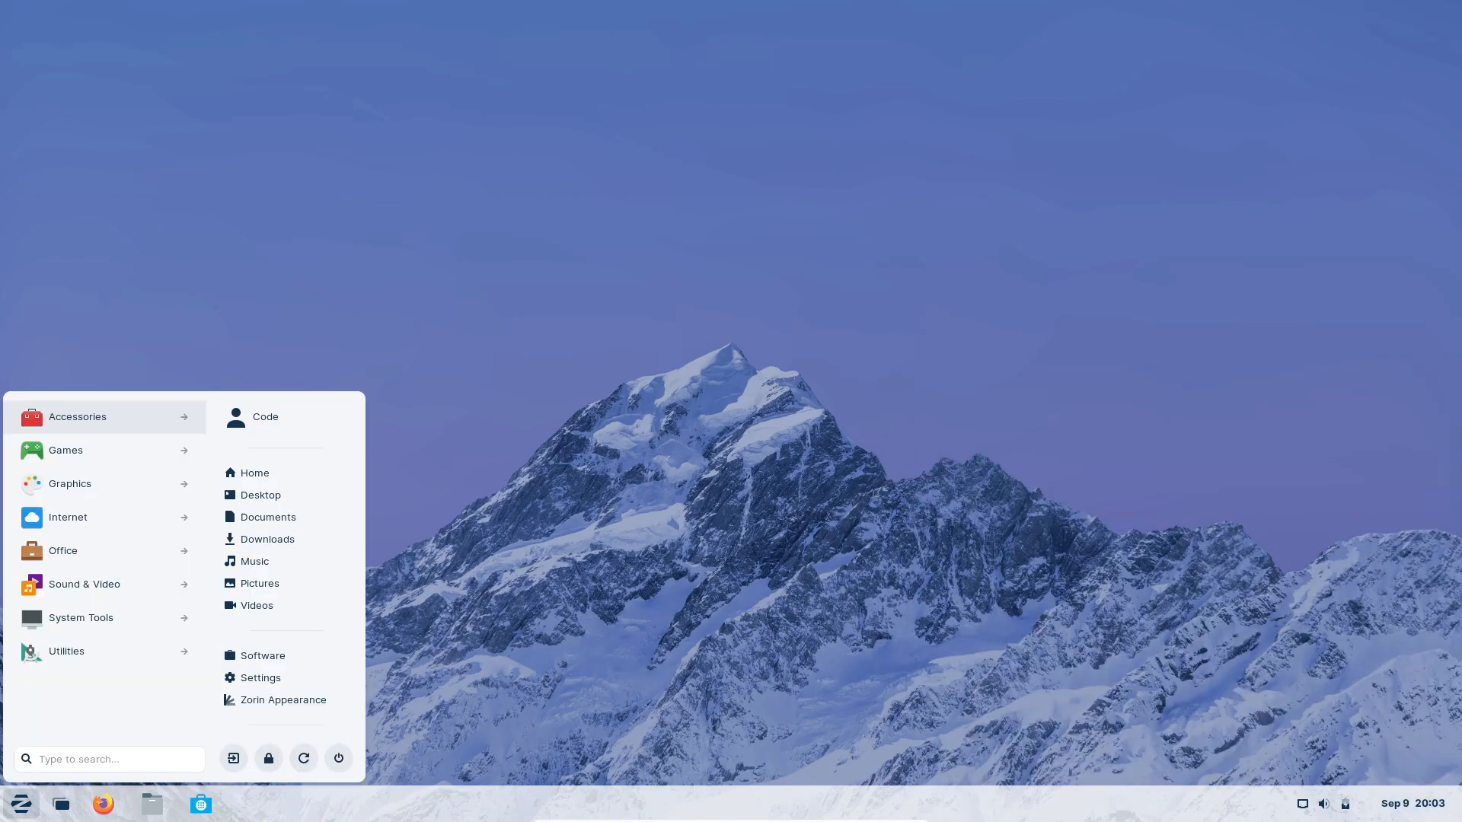
pyautogui.click(80, 617)
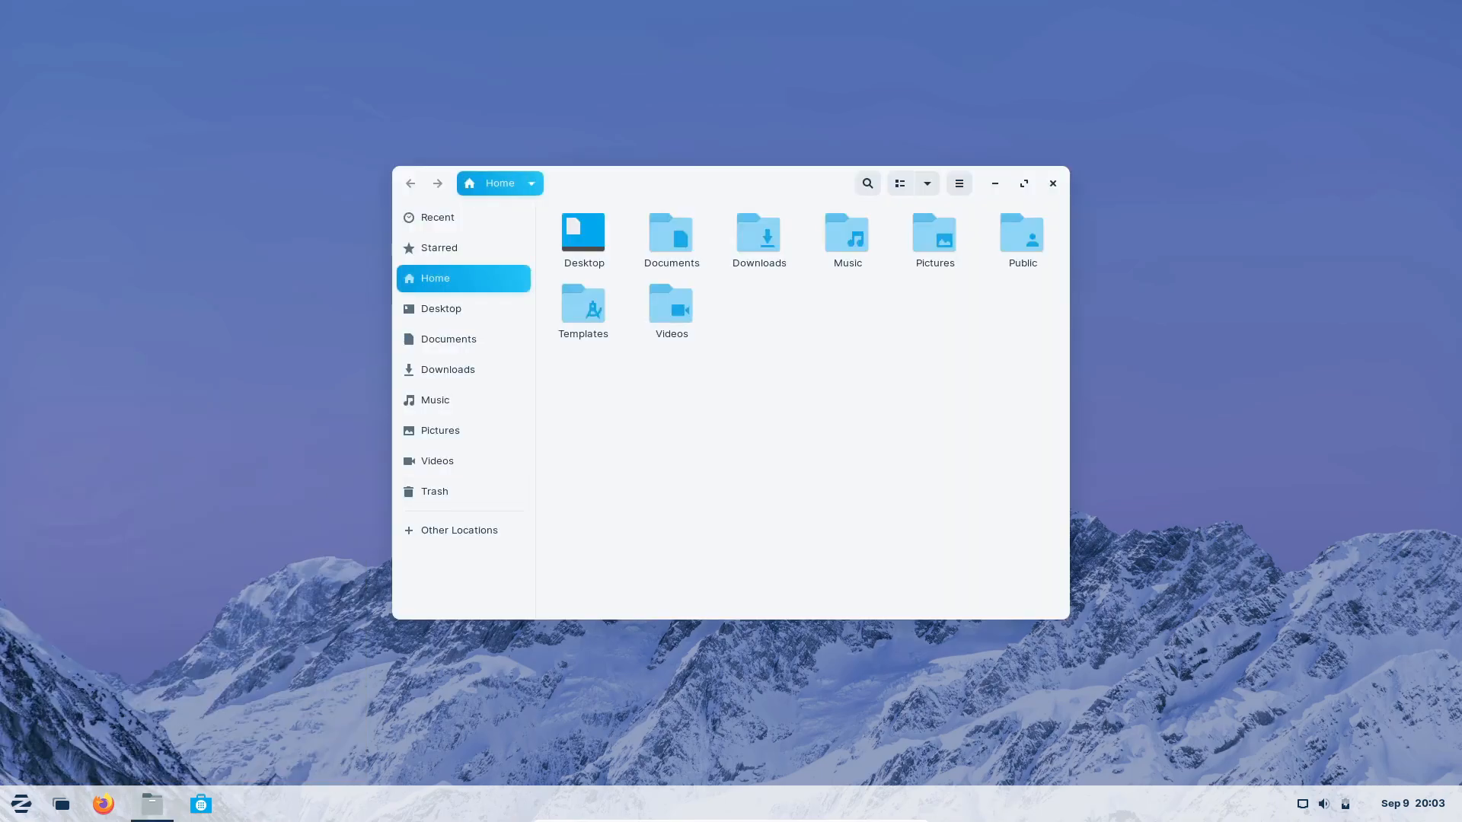
pyautogui.click(1052, 183)
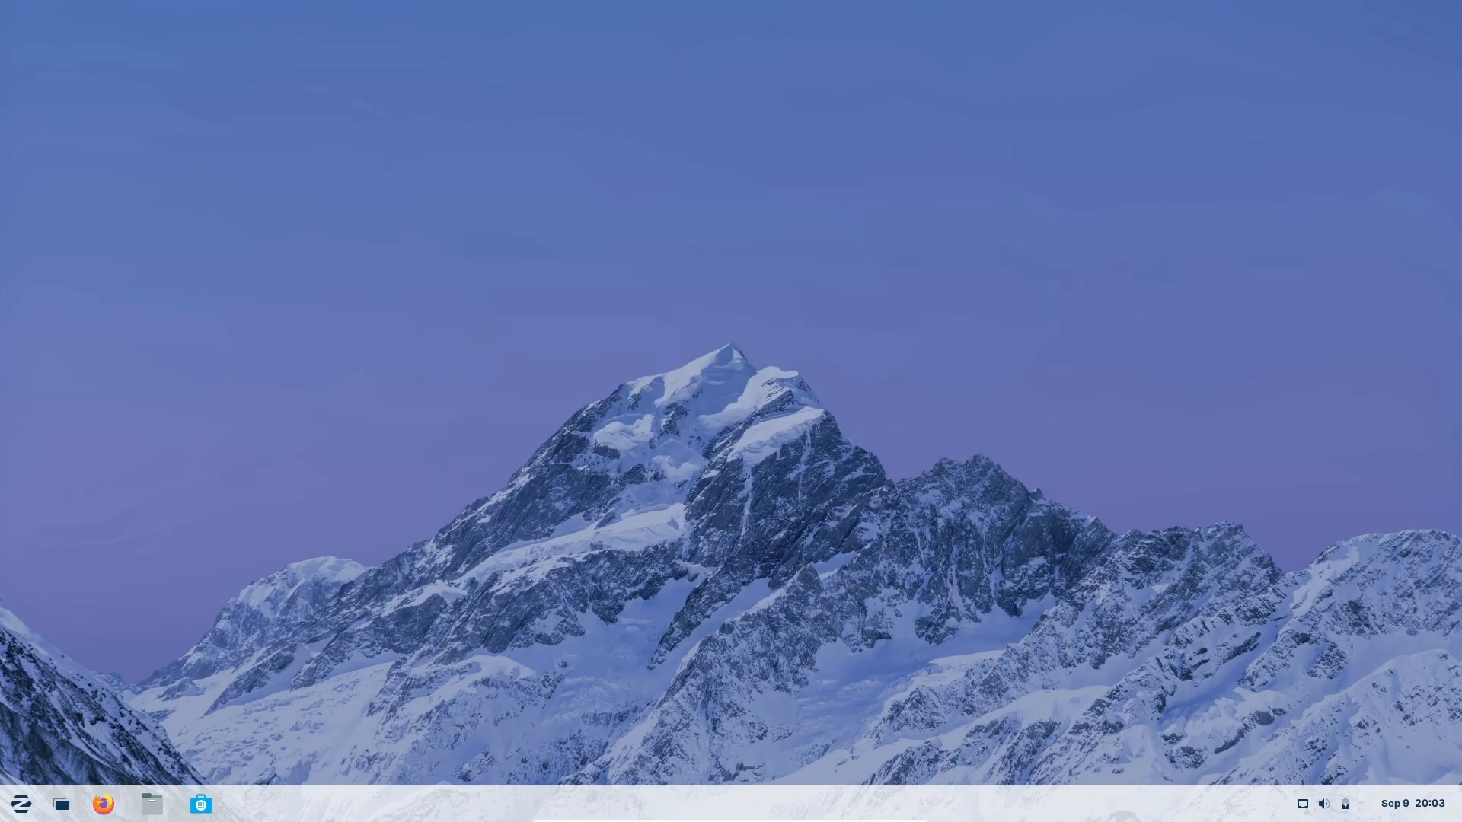
pyautogui.click(201, 804)
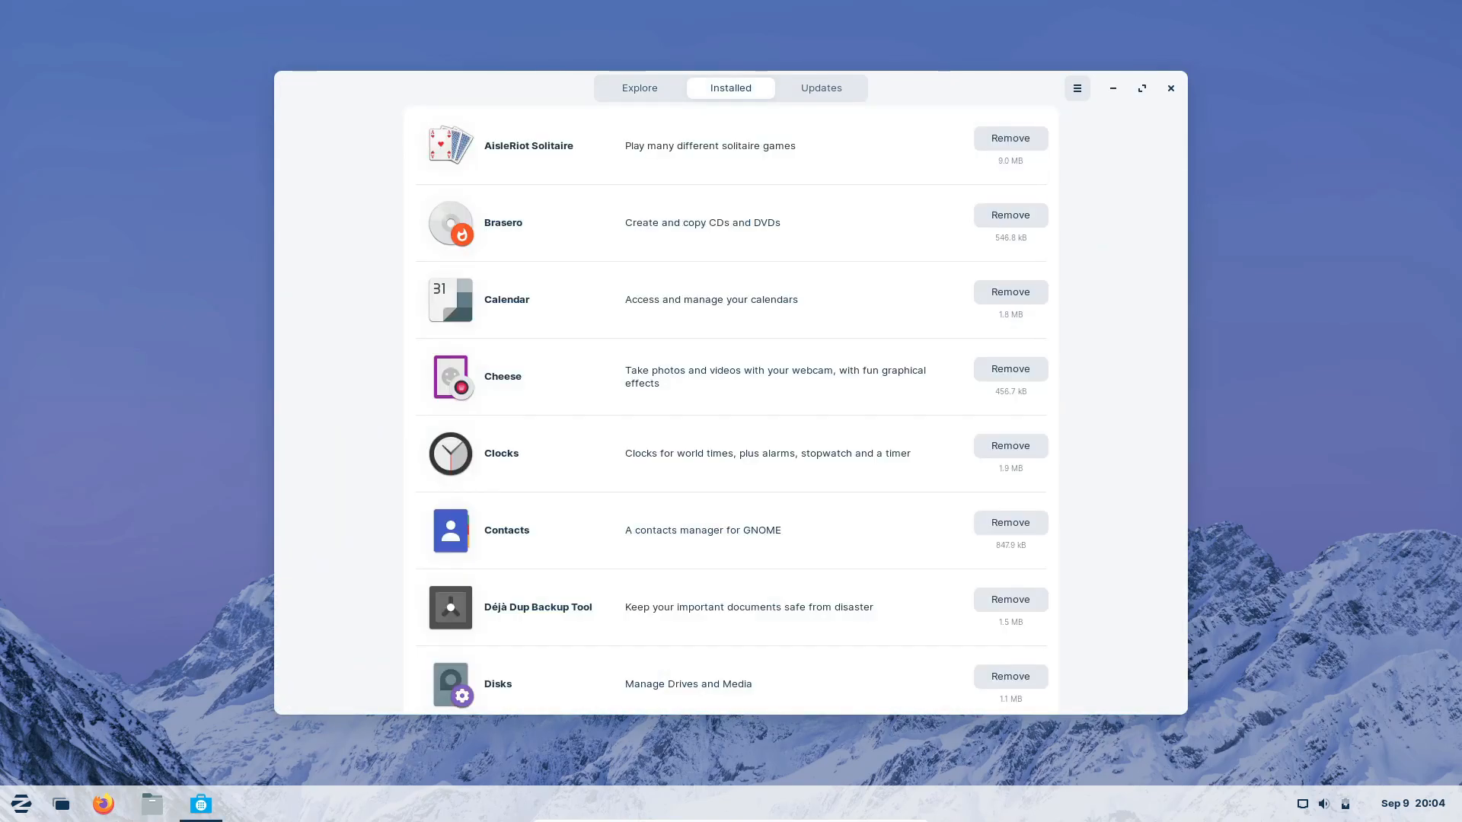
pyautogui.click(21, 804)
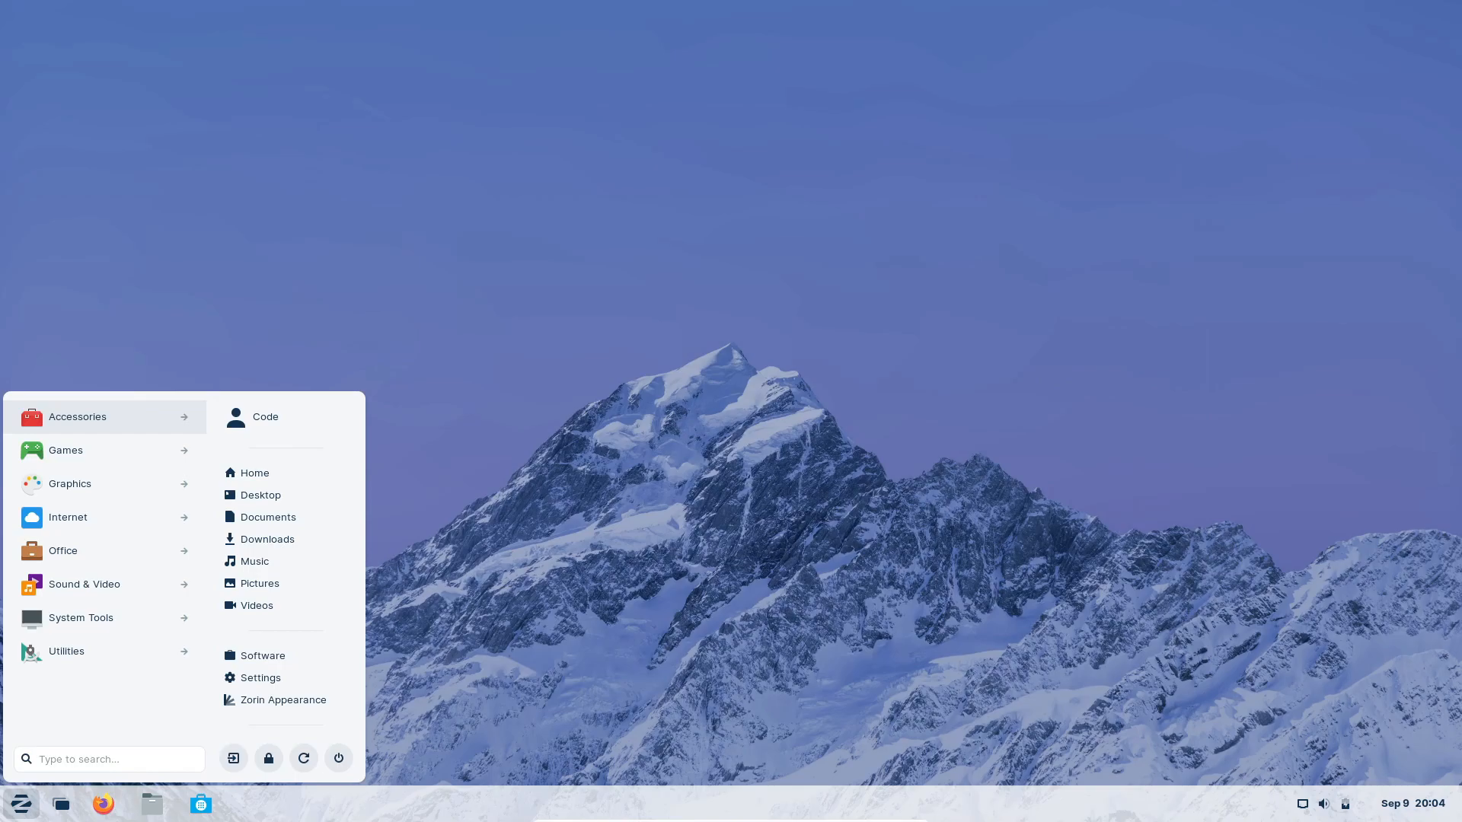
# Open and close Settings, then view Zorin Appearance's Layout and Theme pages
pyautogui.click(261, 678)
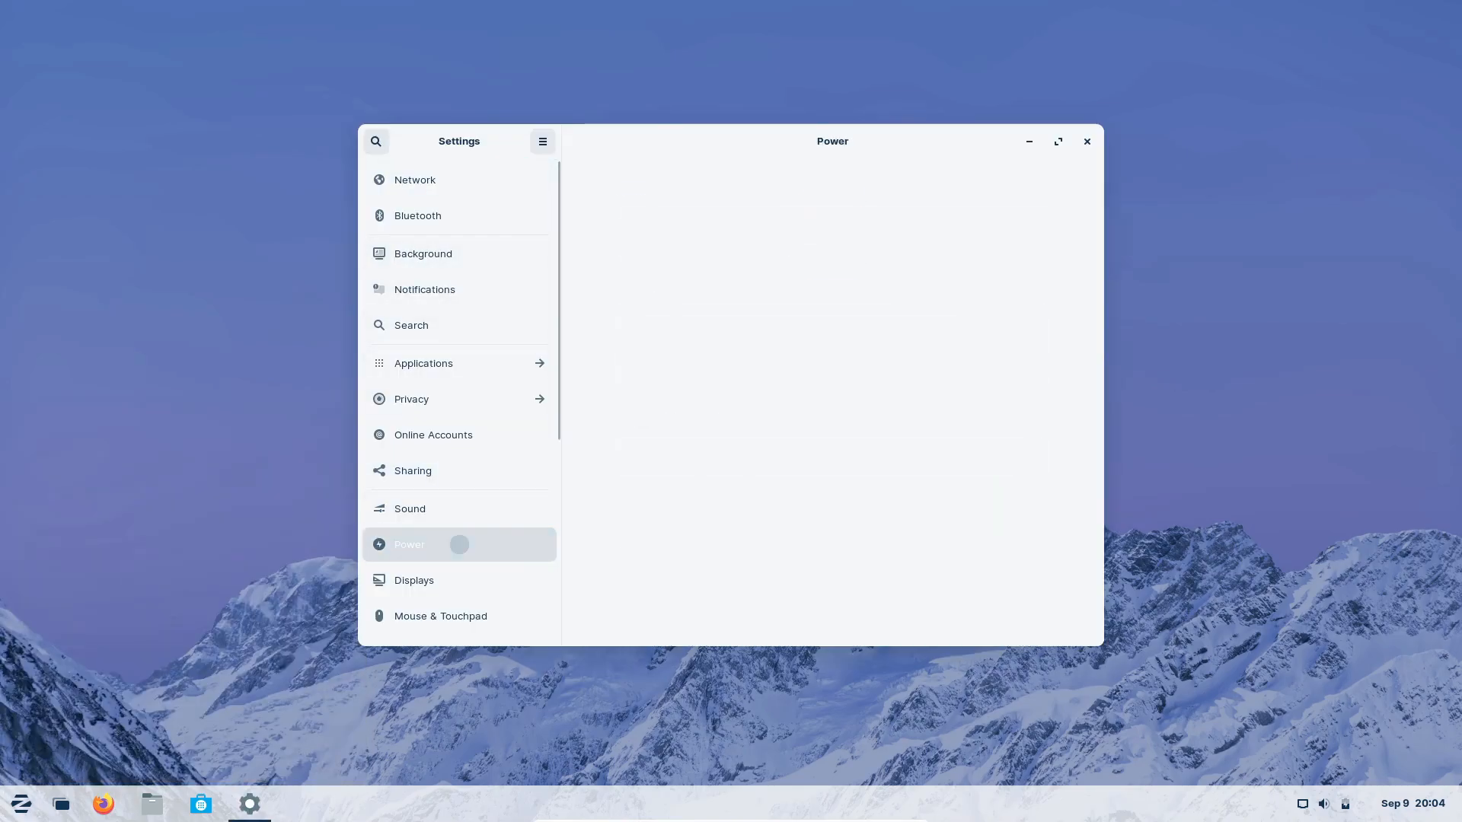
pyautogui.click(417, 215)
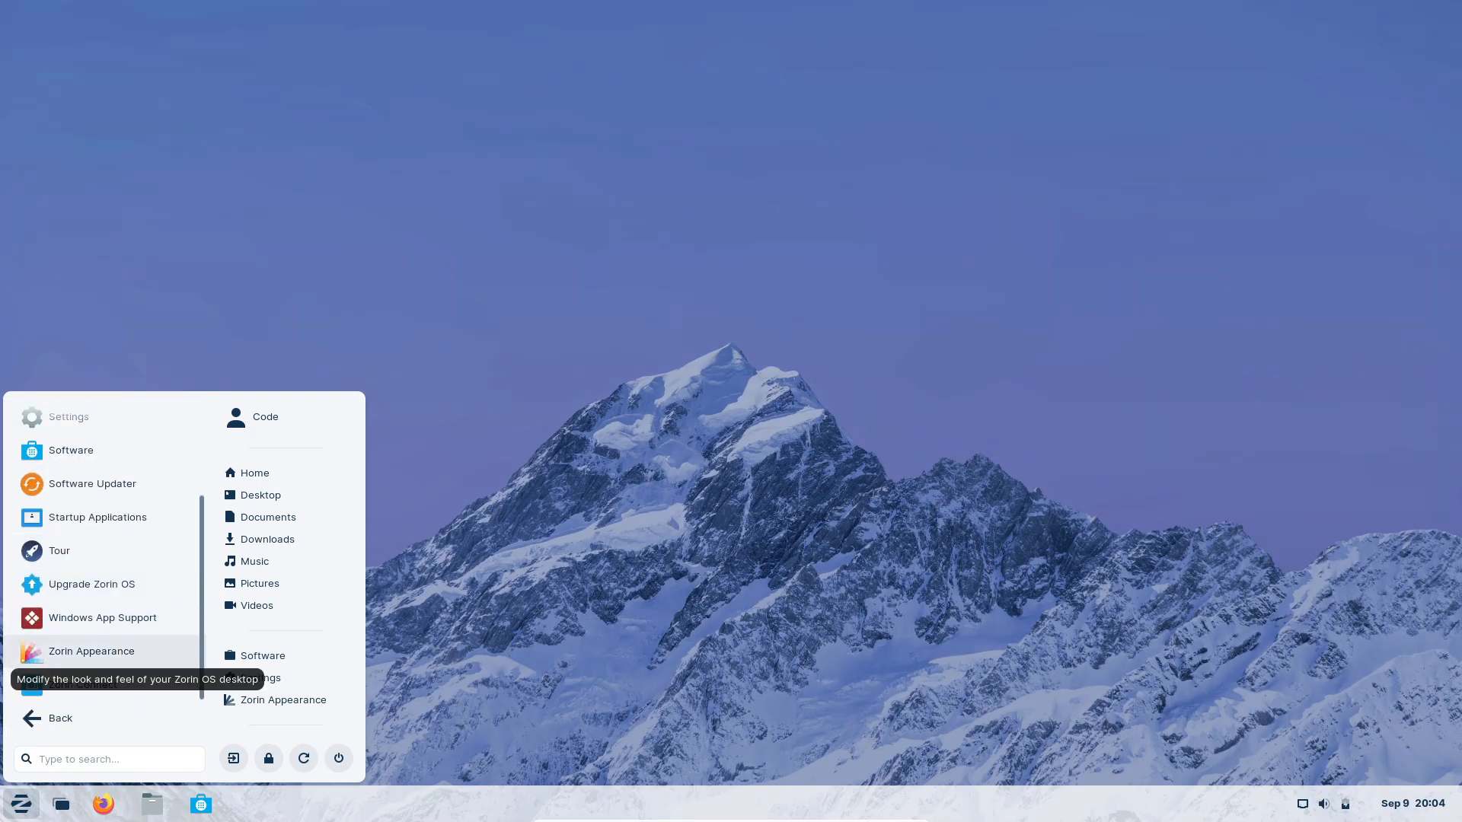
pyautogui.click(91, 651)
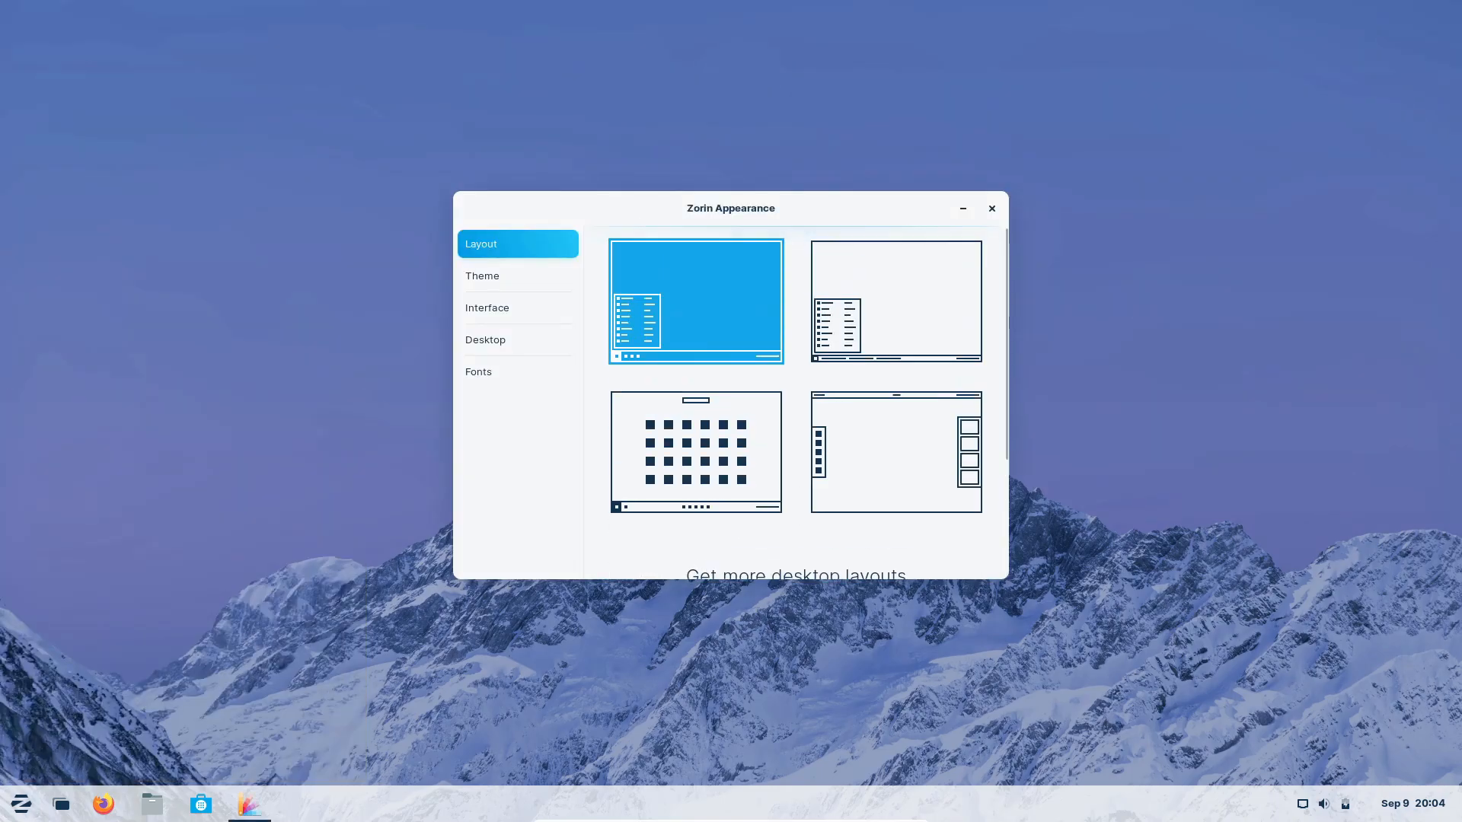
pyautogui.click(482, 275)
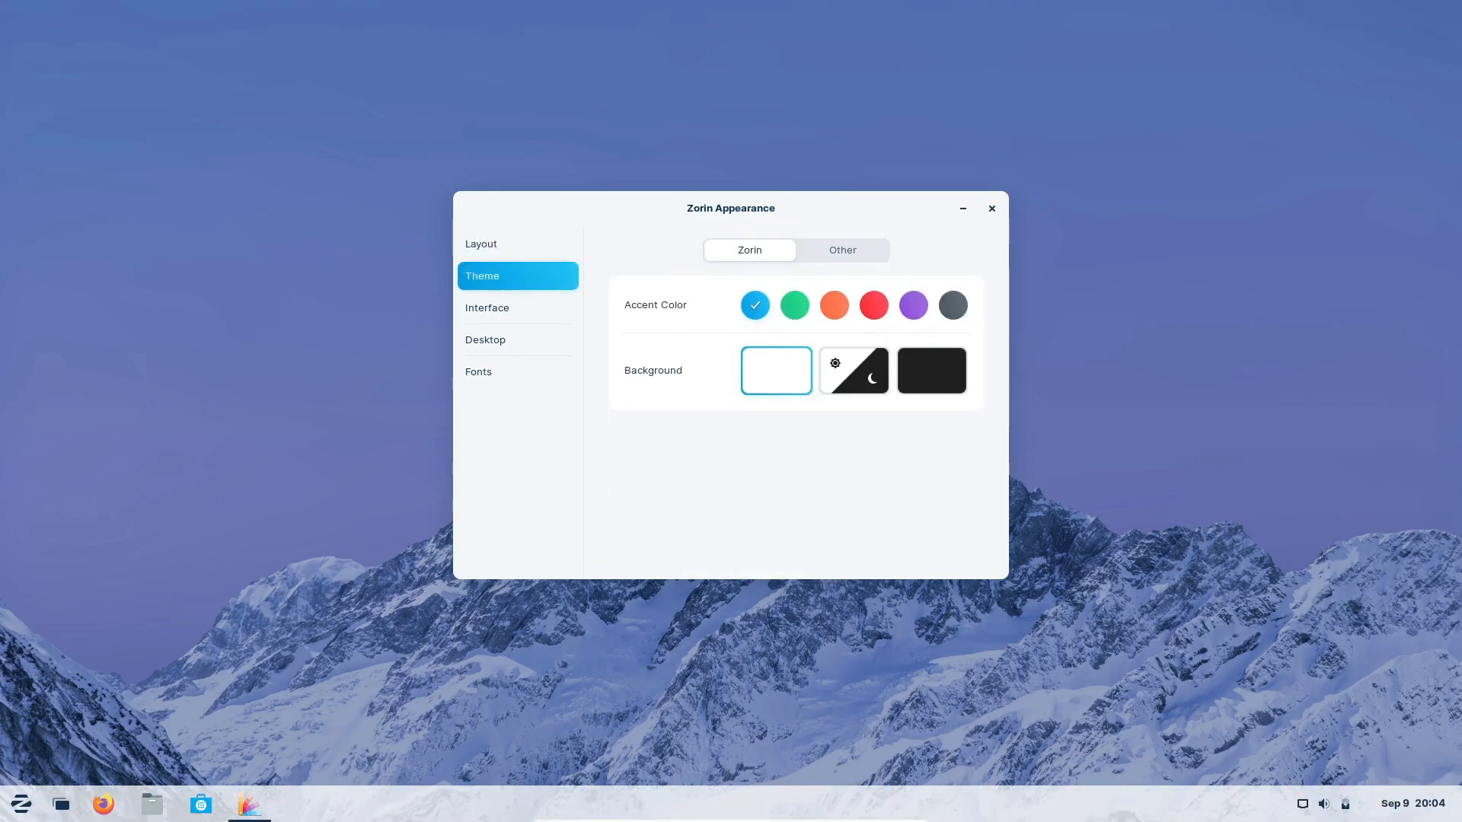
pyautogui.click(478, 372)
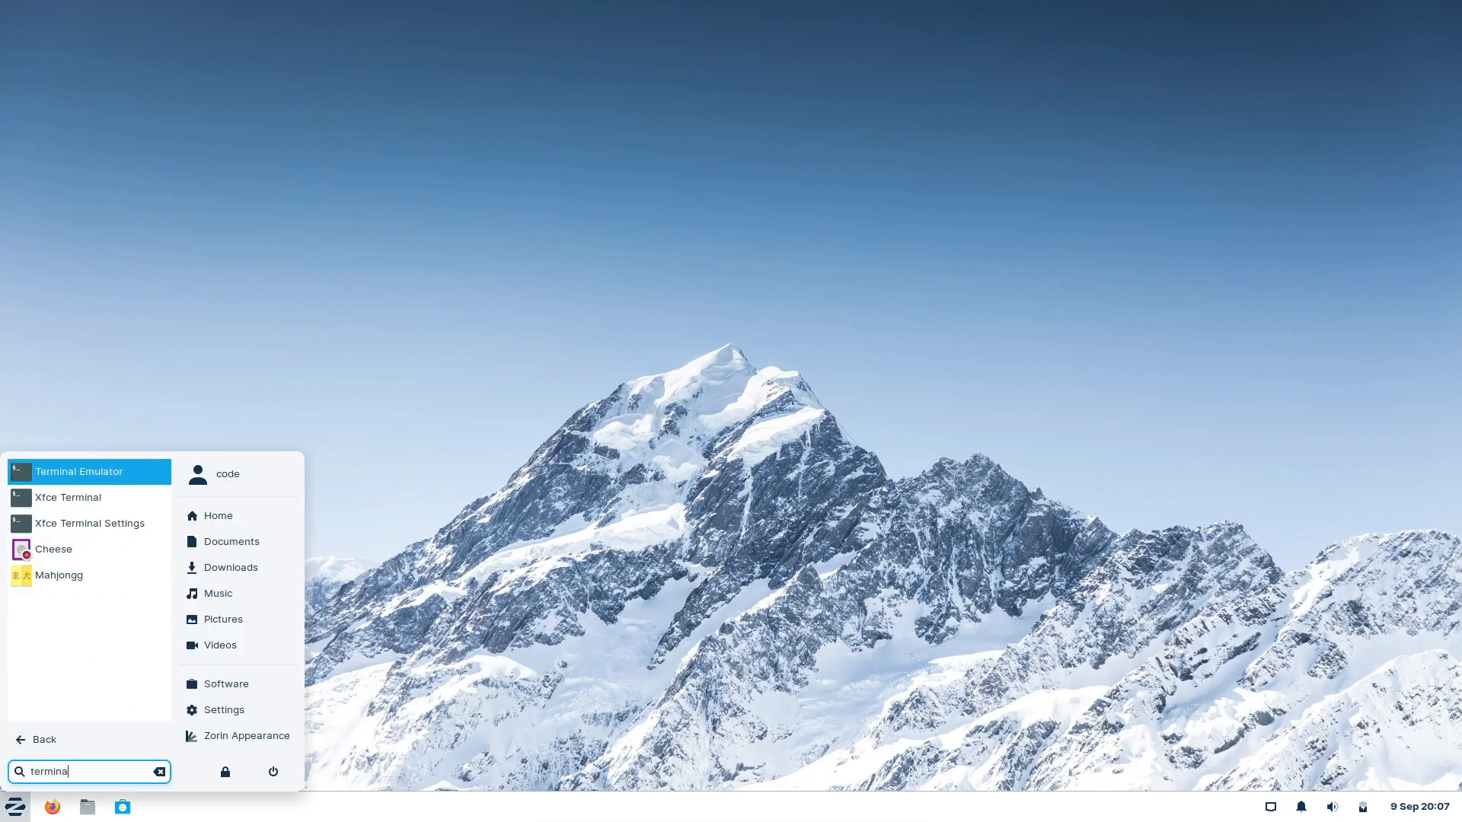
# Clear the 'terminal' search so the menu lists Settings tools like Color Profiles
pyautogui.click(78, 472)
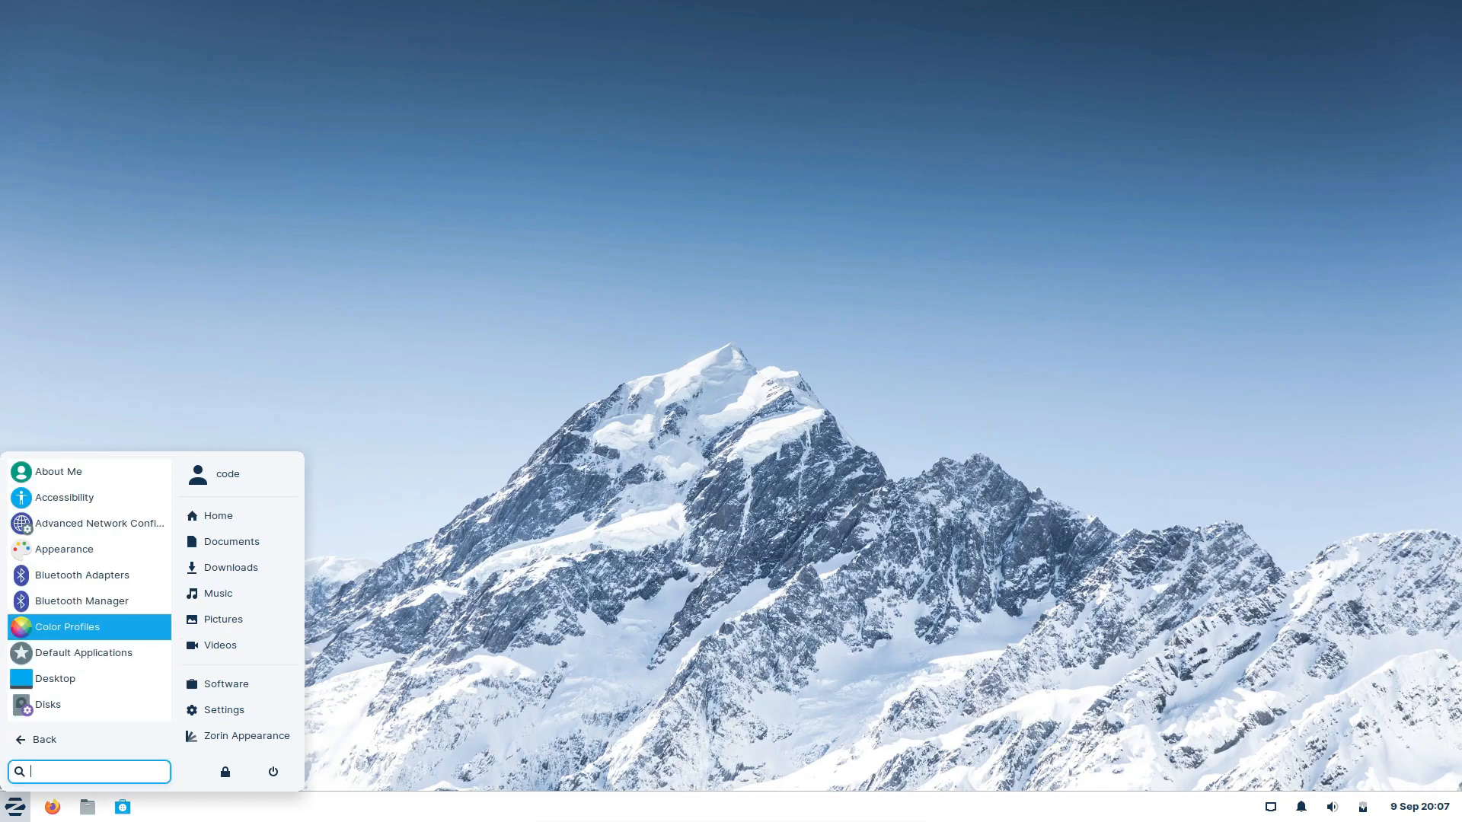
# Browse Xfce Settings Manager's Hardware and System tools, close it, and open the menu's Settings category
pyautogui.click(225, 709)
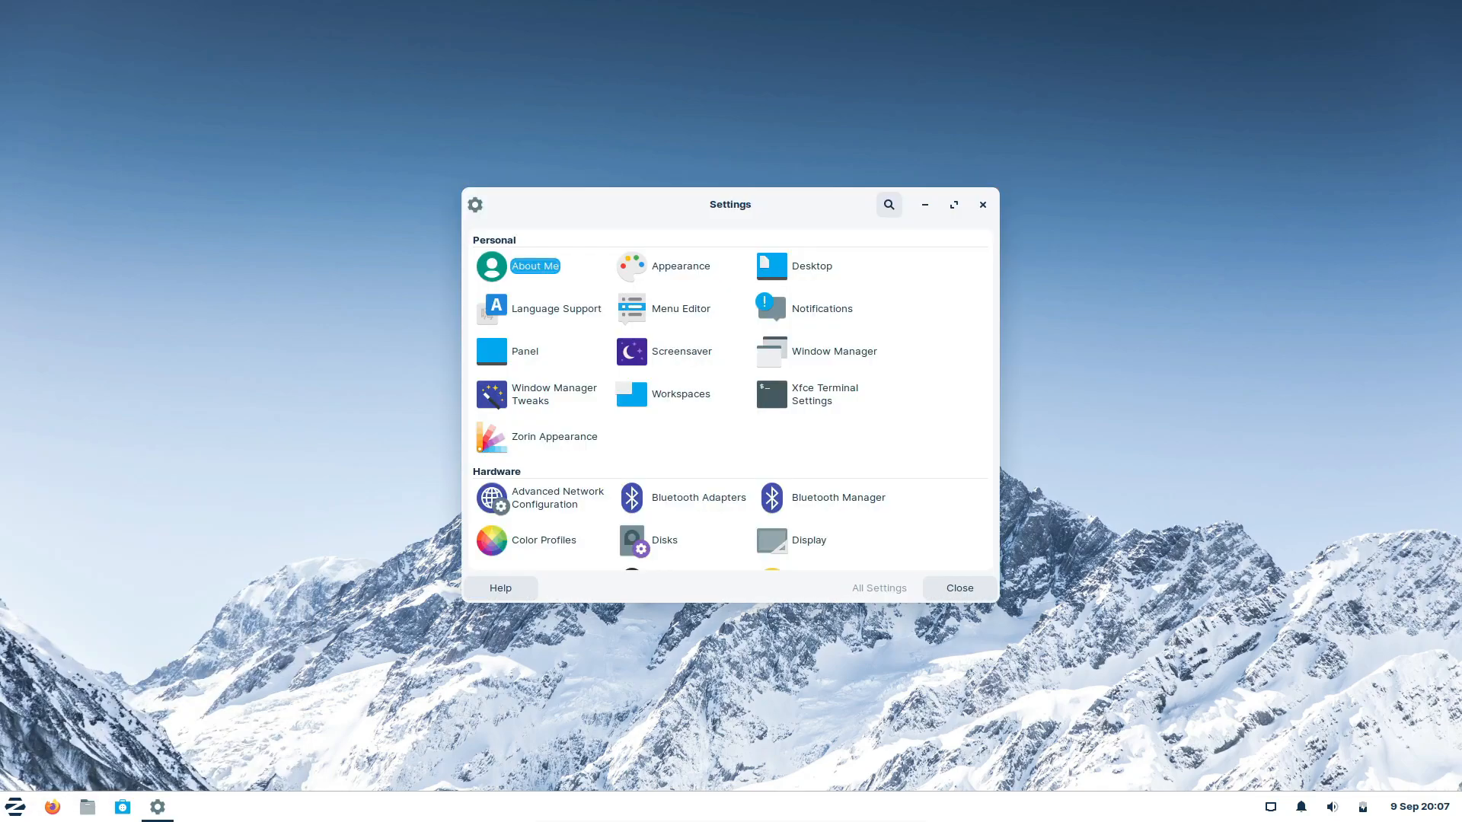
pyautogui.scroll(-3)
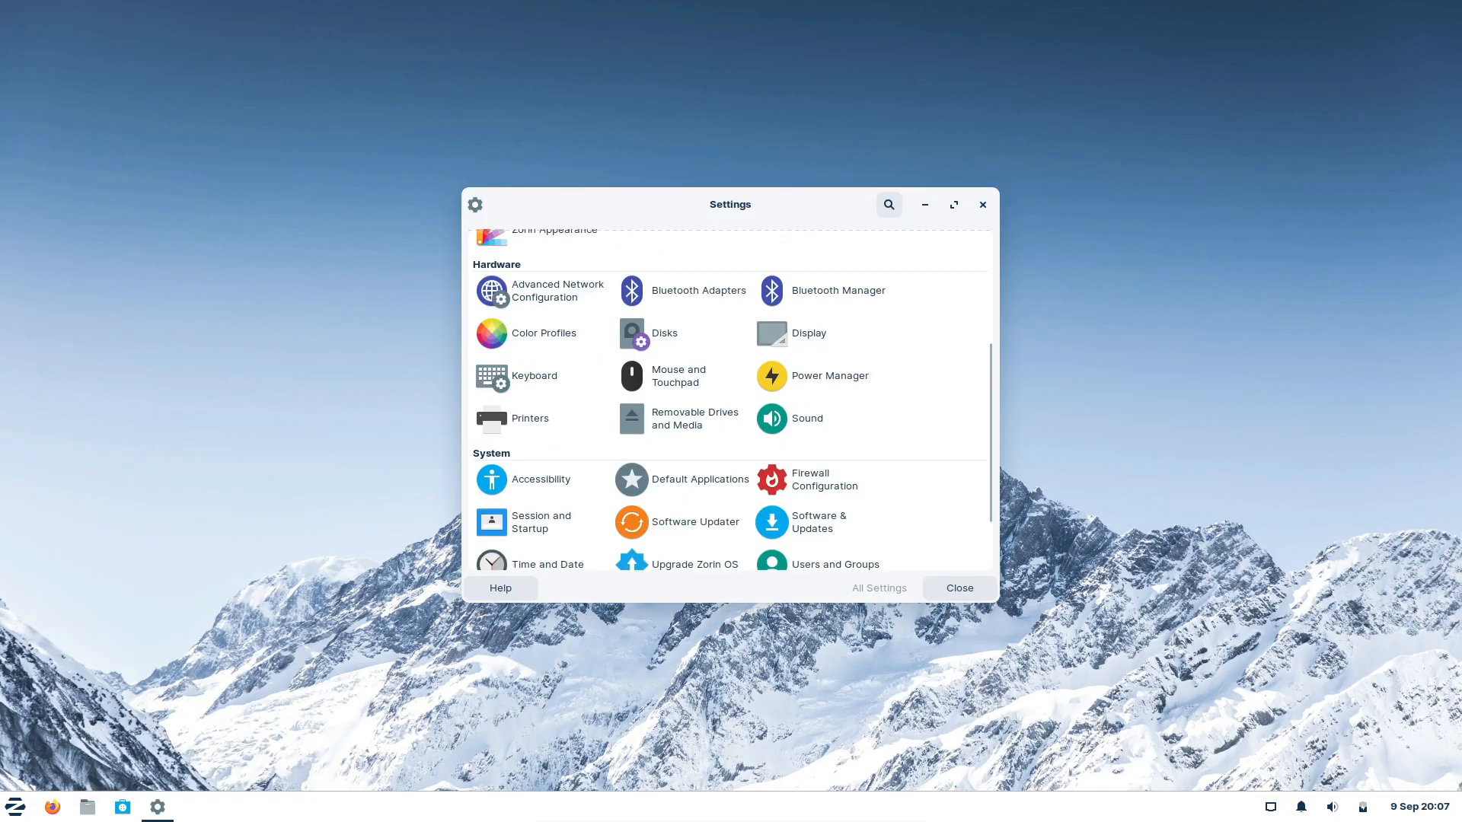
pyautogui.click(19, 807)
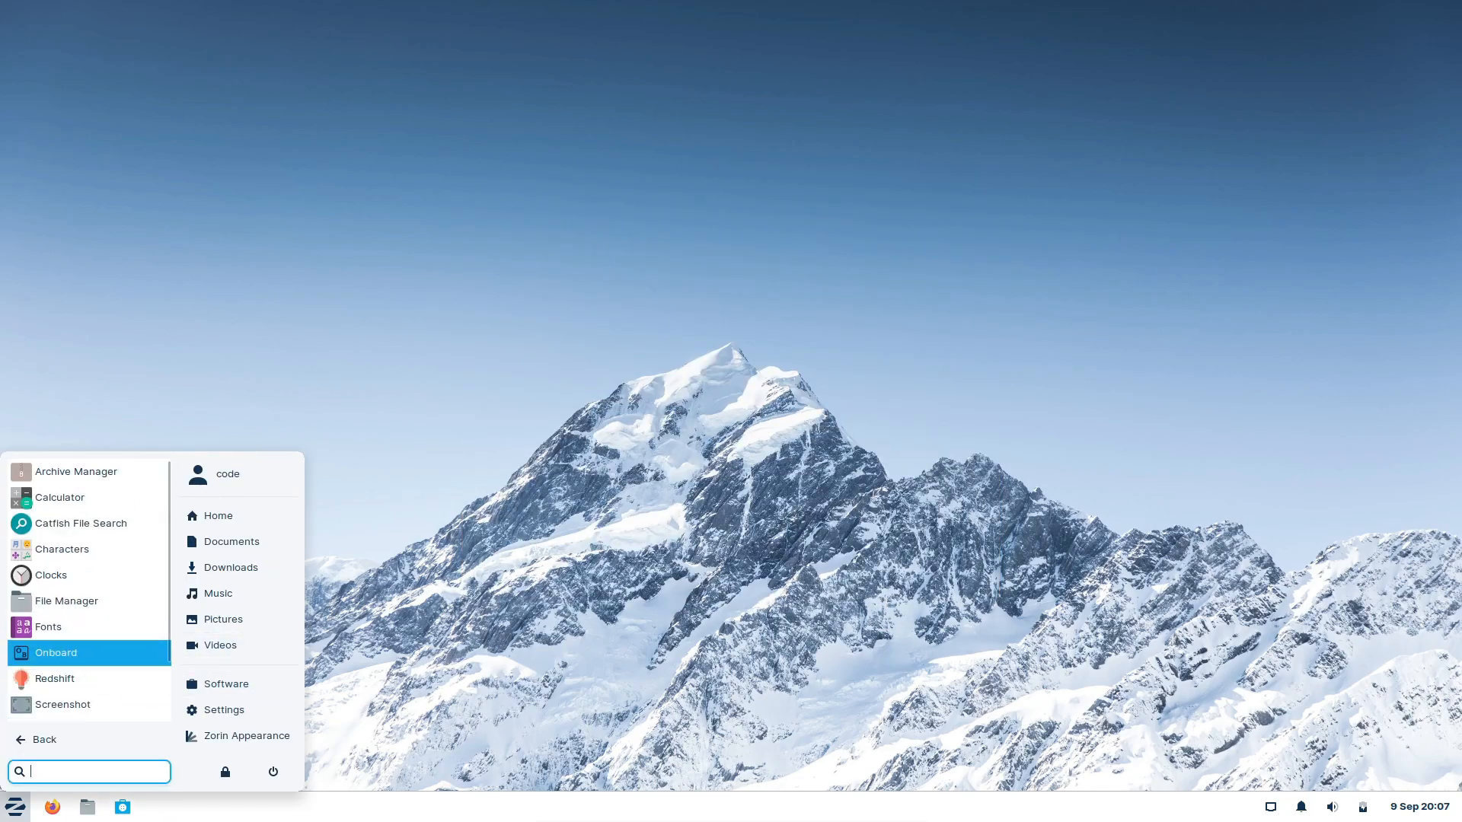
pyautogui.click(36, 739)
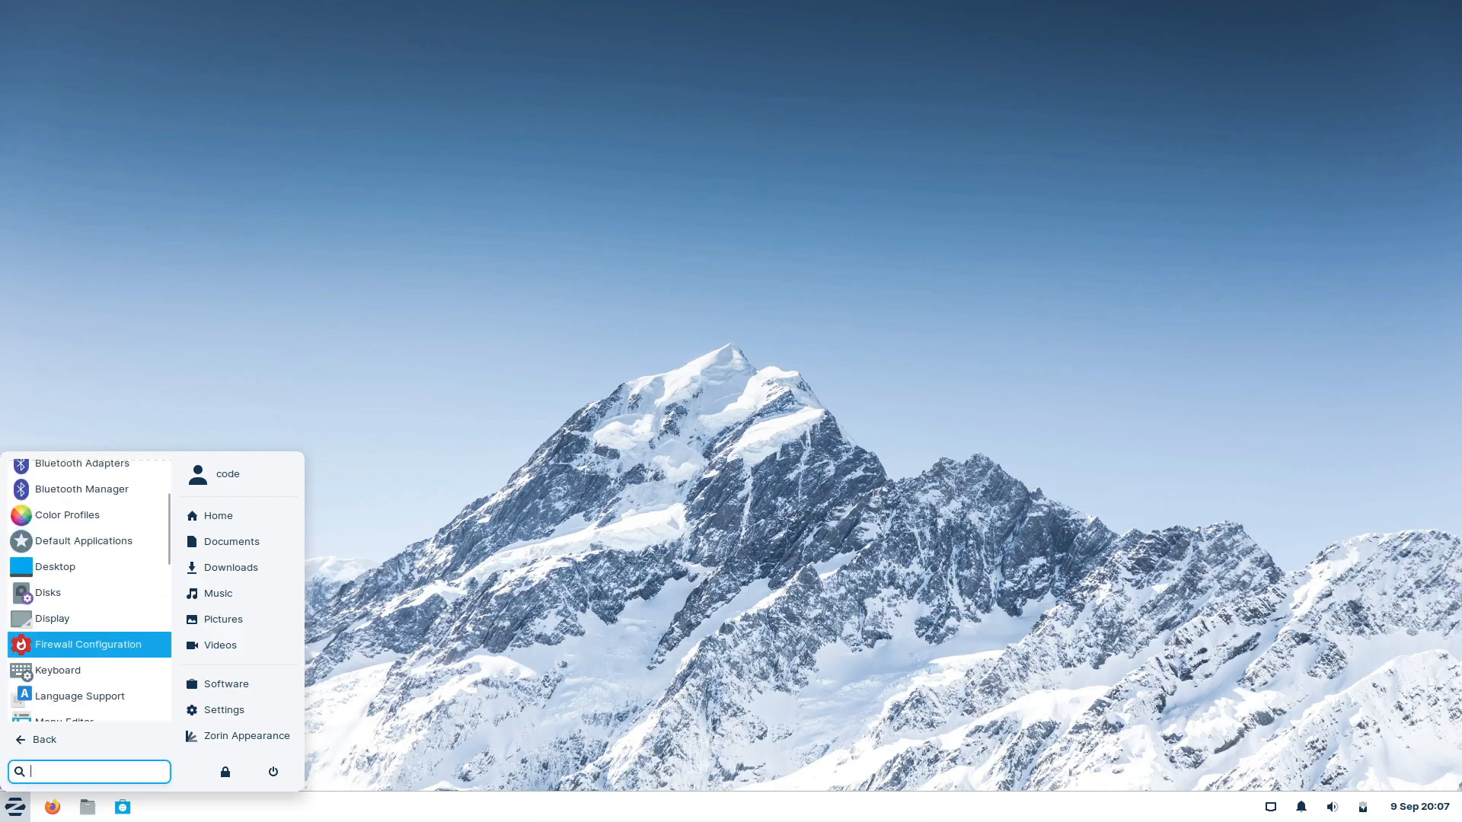
pyautogui.click(246, 735)
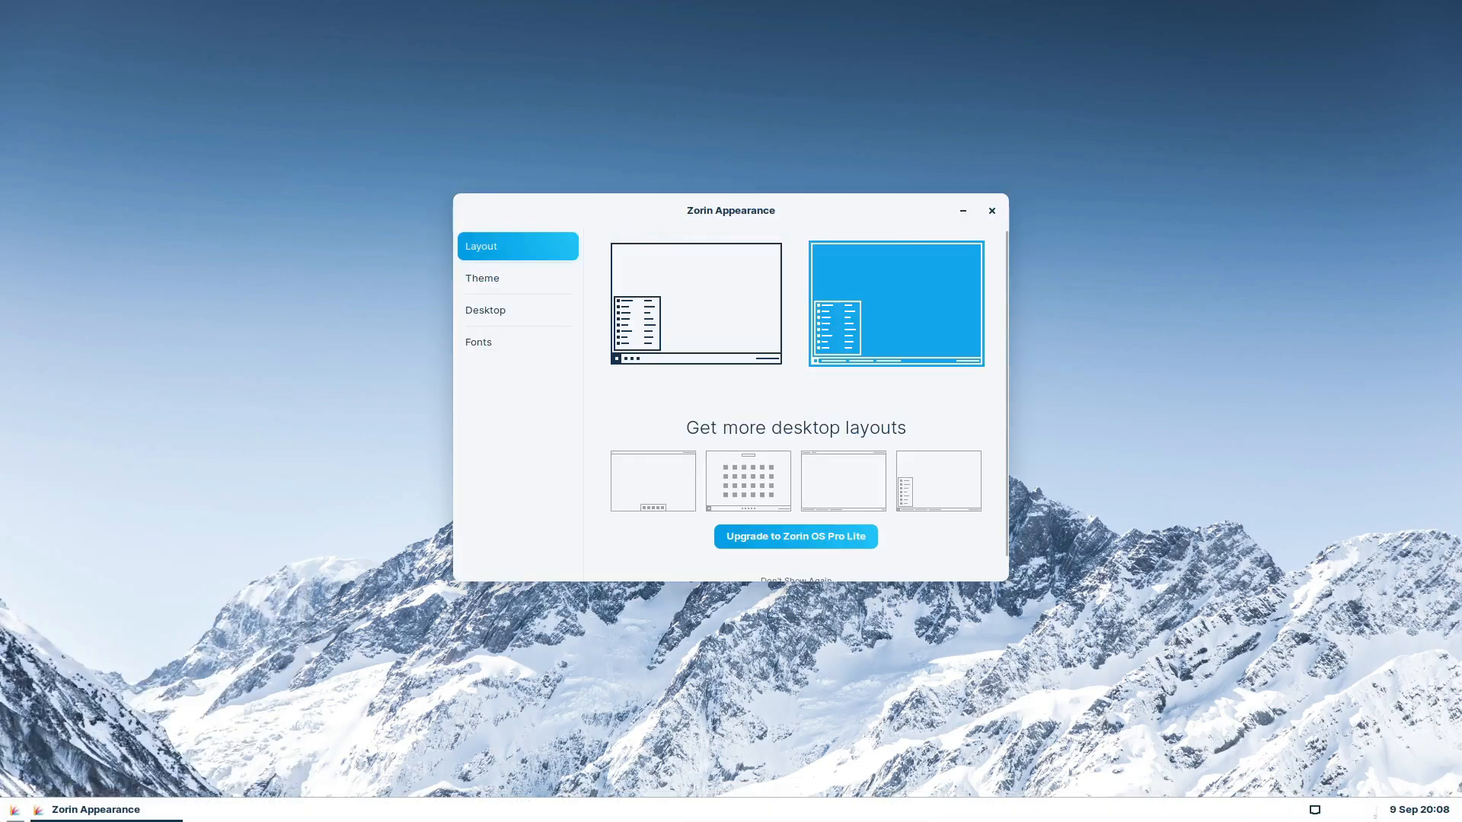
# Close Zorin Appearance and open Settings' About page showing Zorin OS 16.3 and 3.8 GiB memory
pyautogui.click(992, 211)
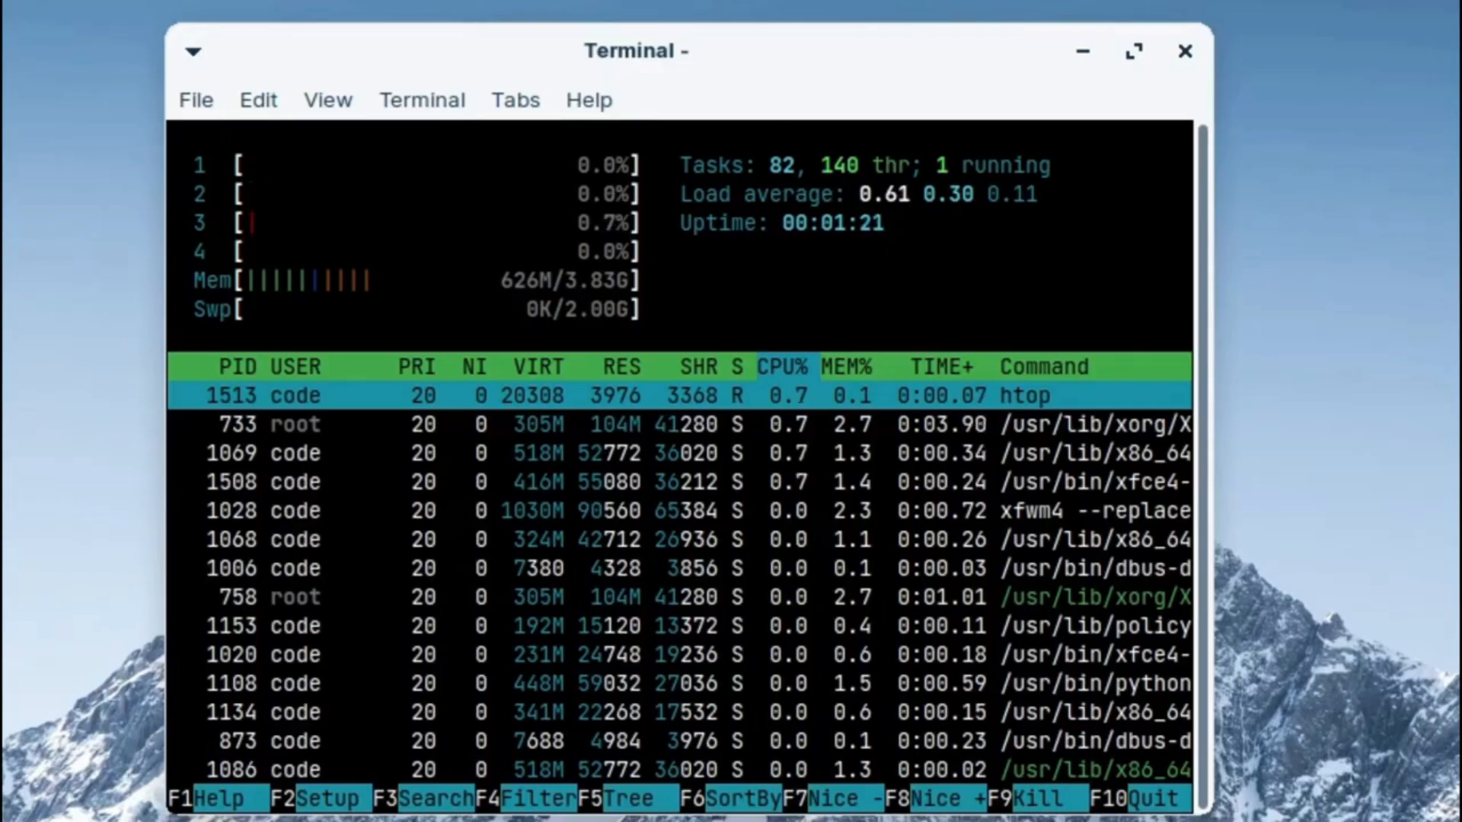
pyautogui.click(1182, 51)
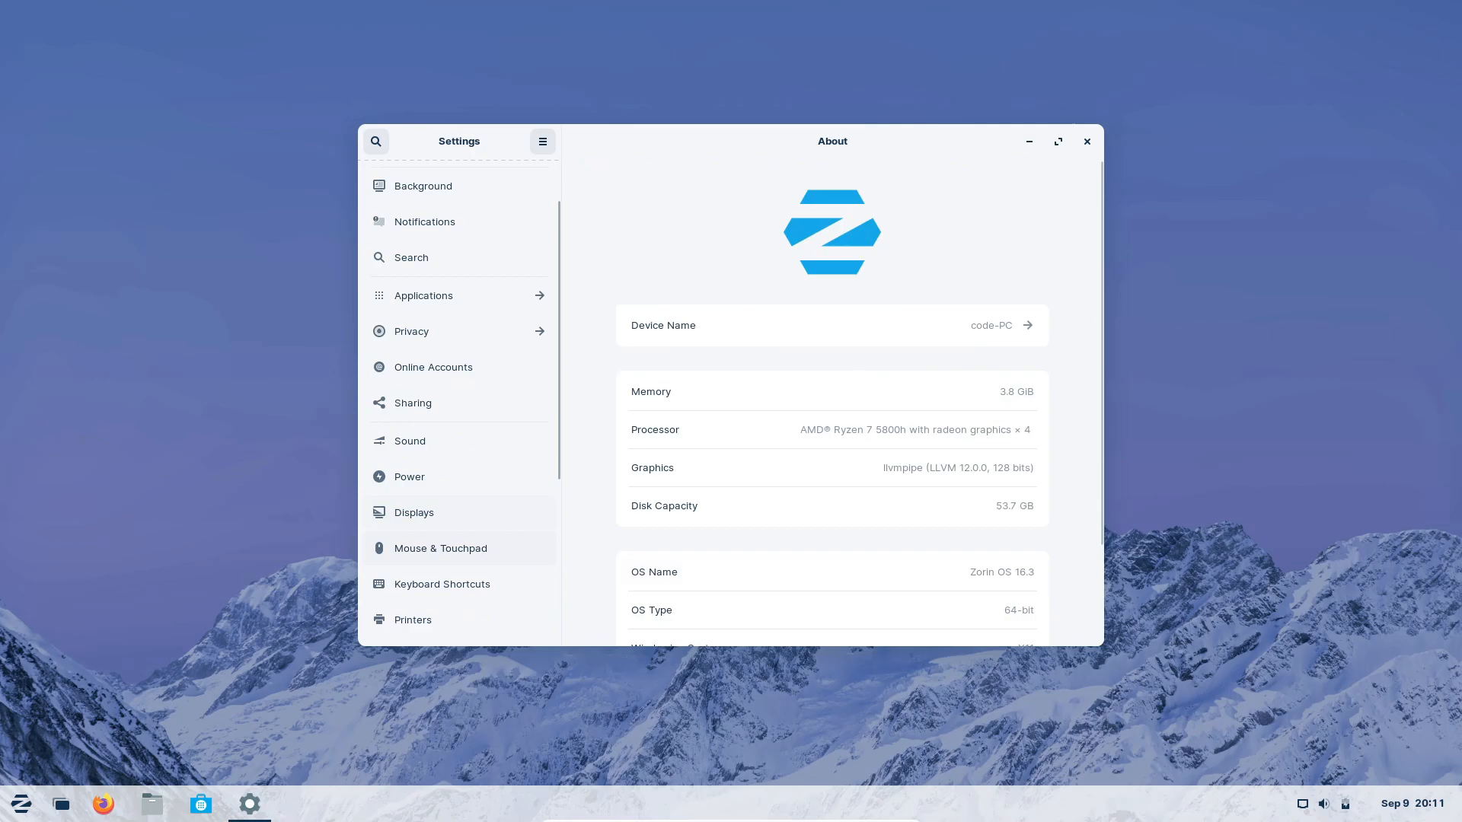
# Open the menu, dismiss Software Updater and launch Zorin Appearance
pyautogui.click(425, 222)
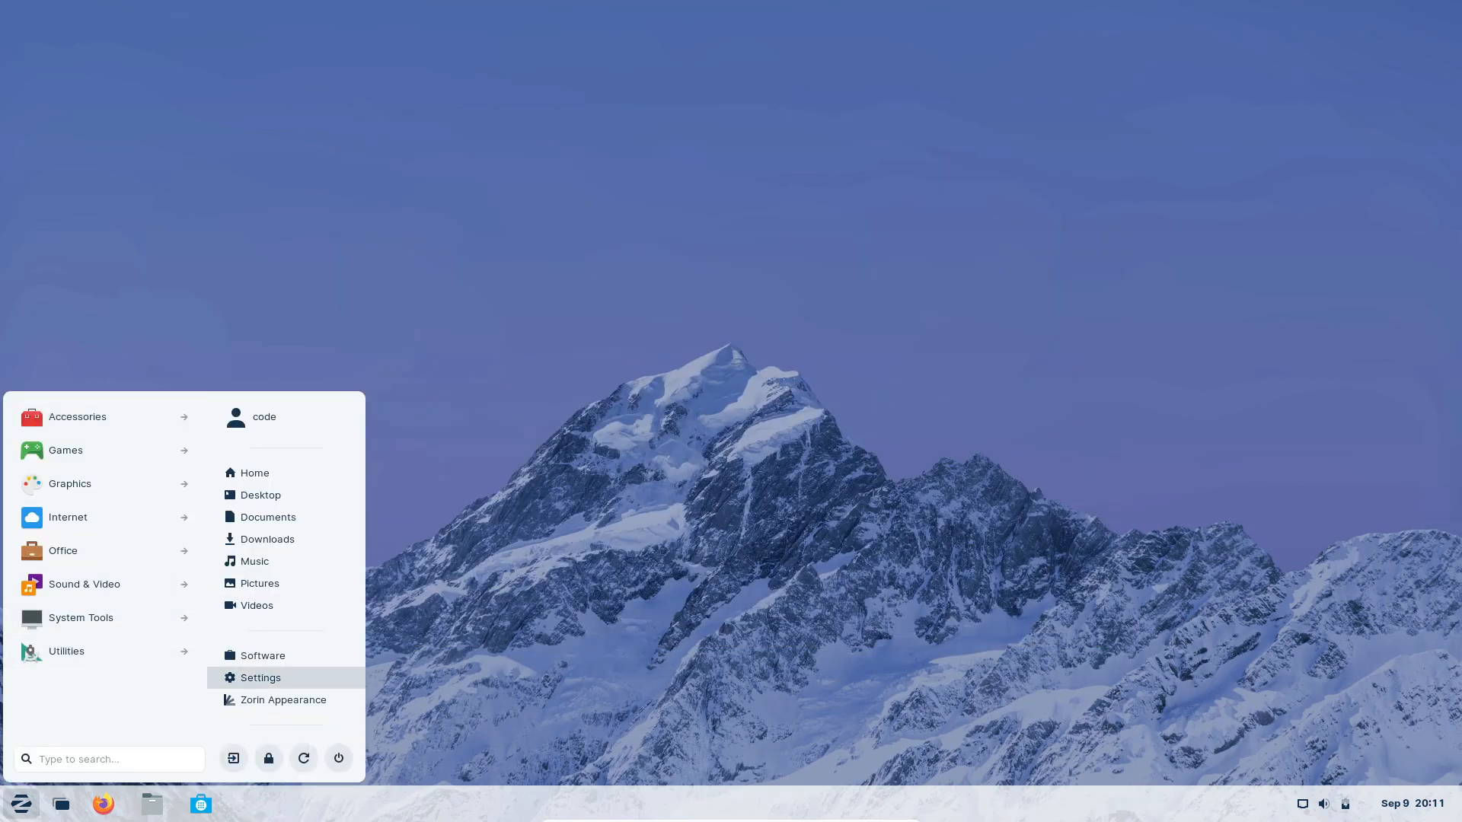
pyautogui.moveTo(69, 517)
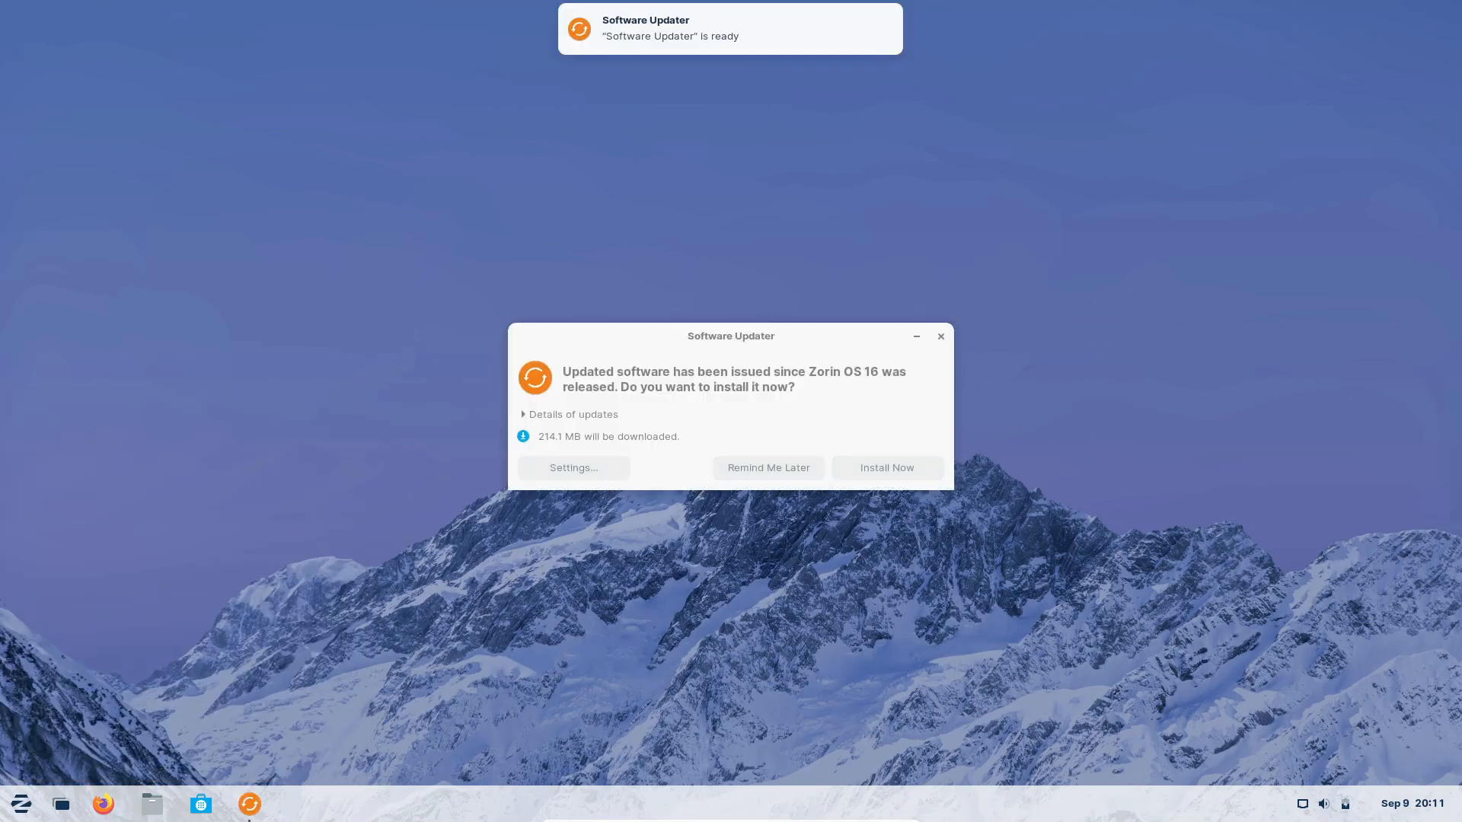
pyautogui.click(25, 804)
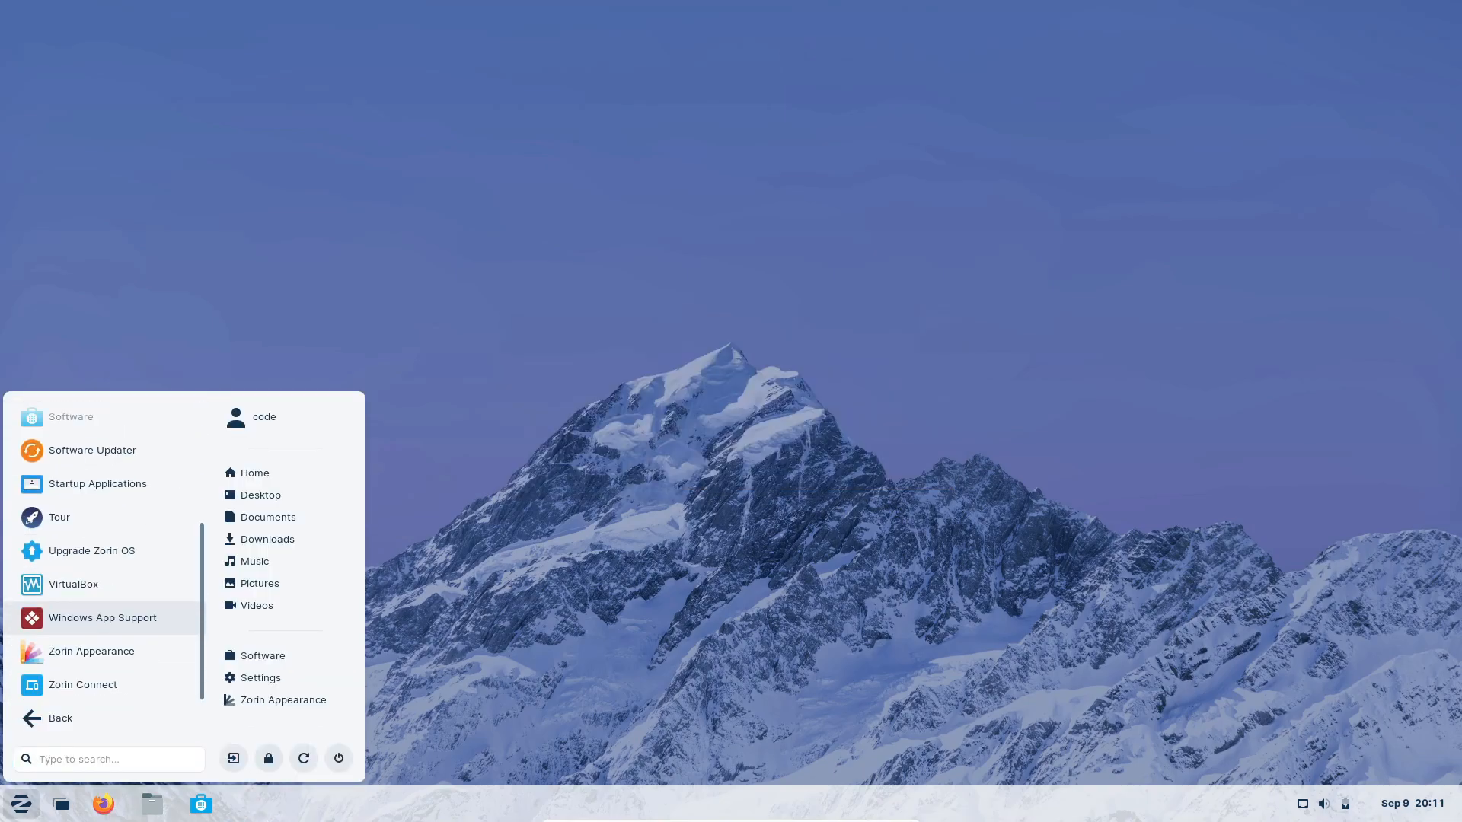
pyautogui.click(91, 651)
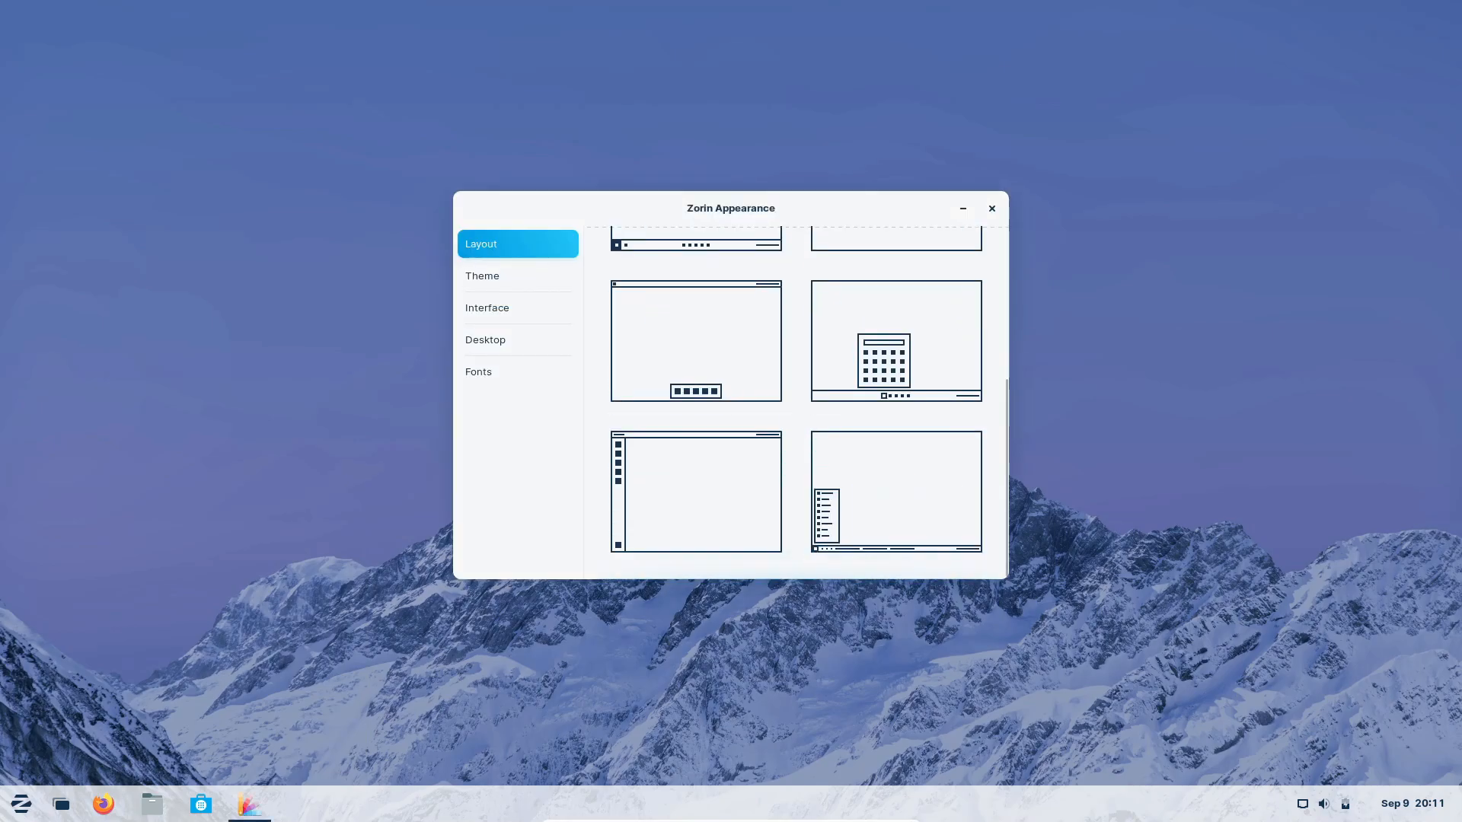
# View the Files About dialog (version 3.36.3-stable) and search the menu for htop
pyautogui.click(696, 492)
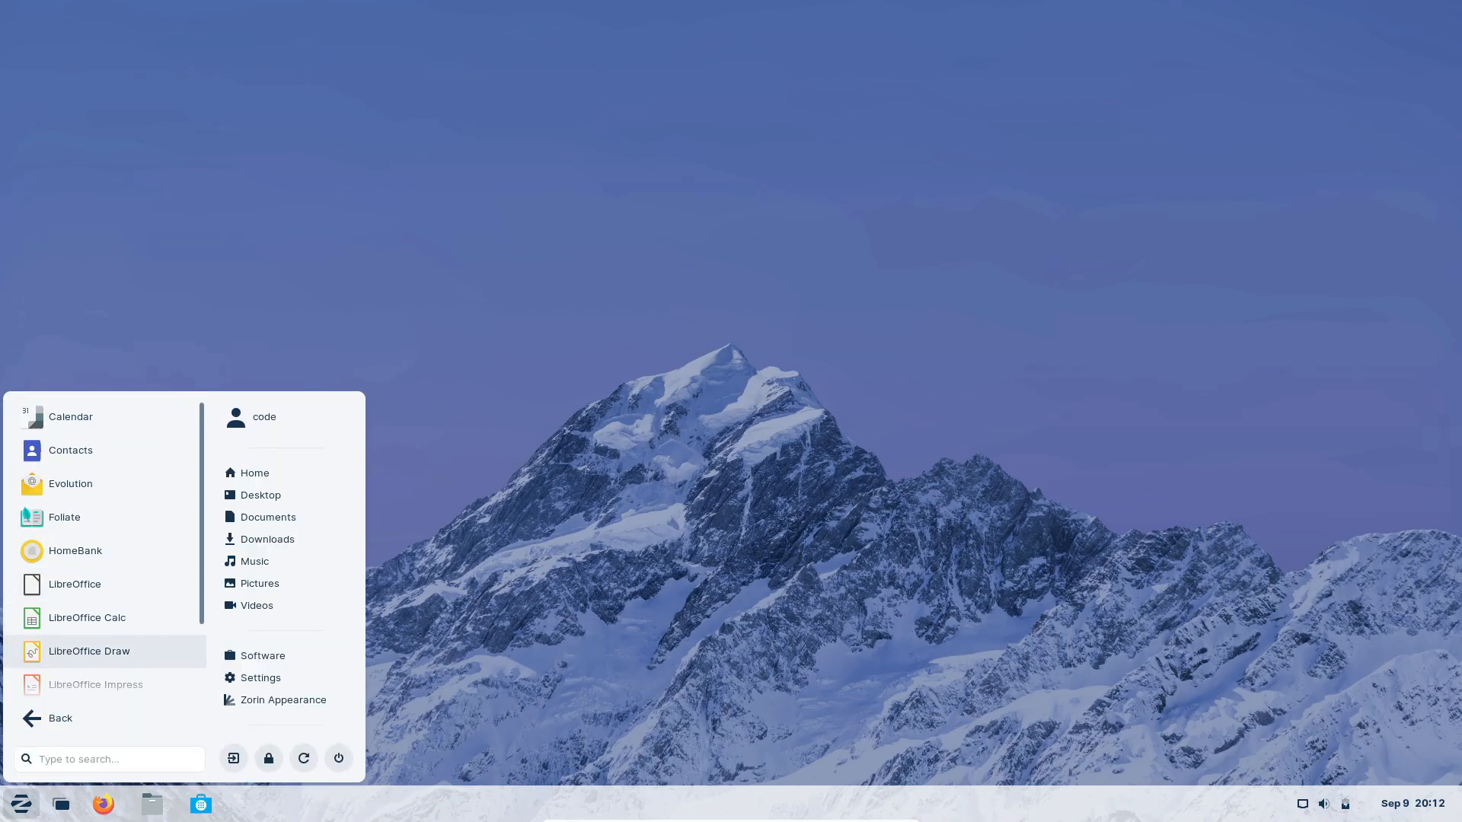
pyautogui.click(32, 718)
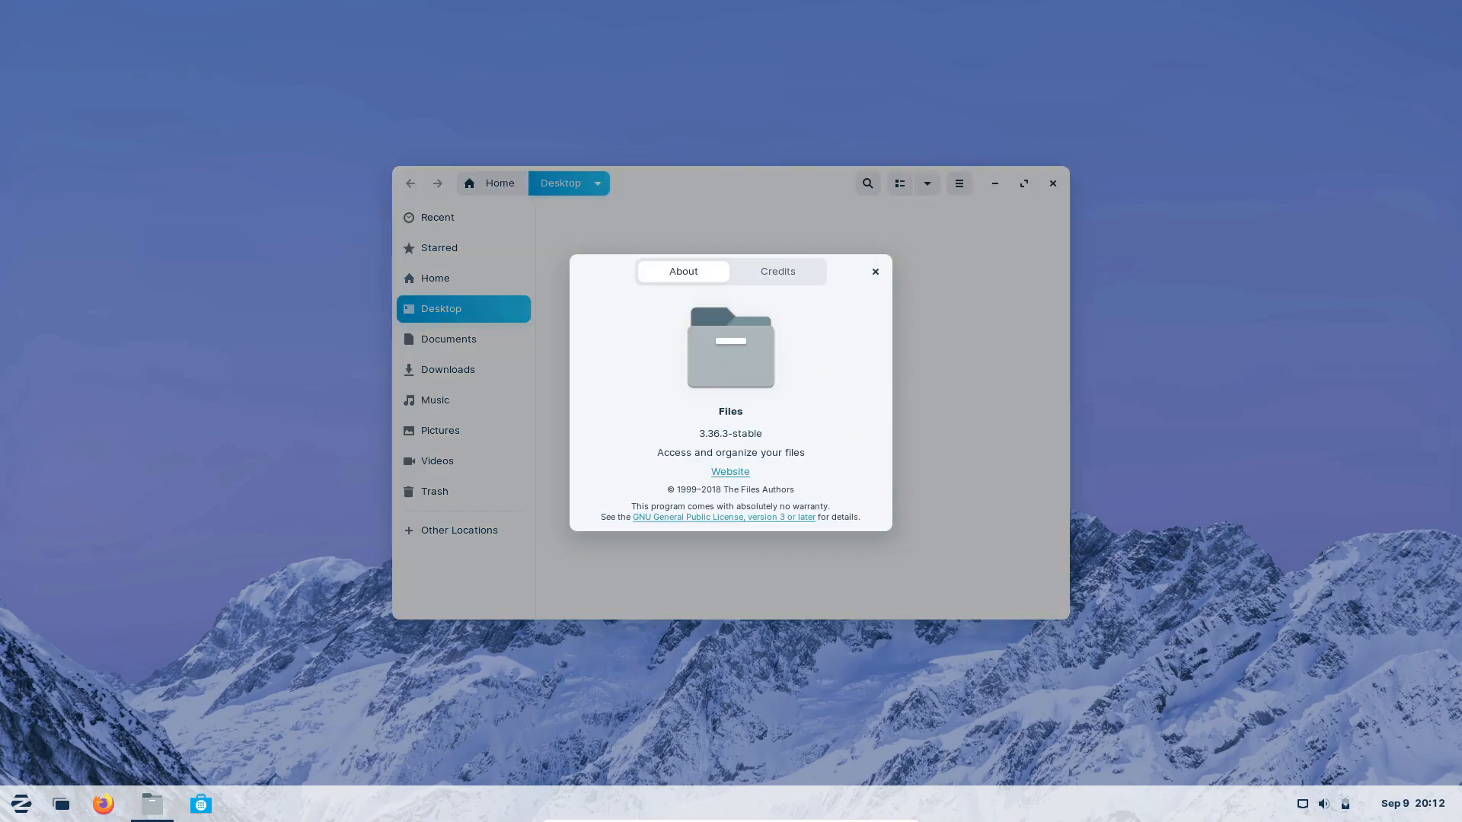
pyautogui.click(874, 272)
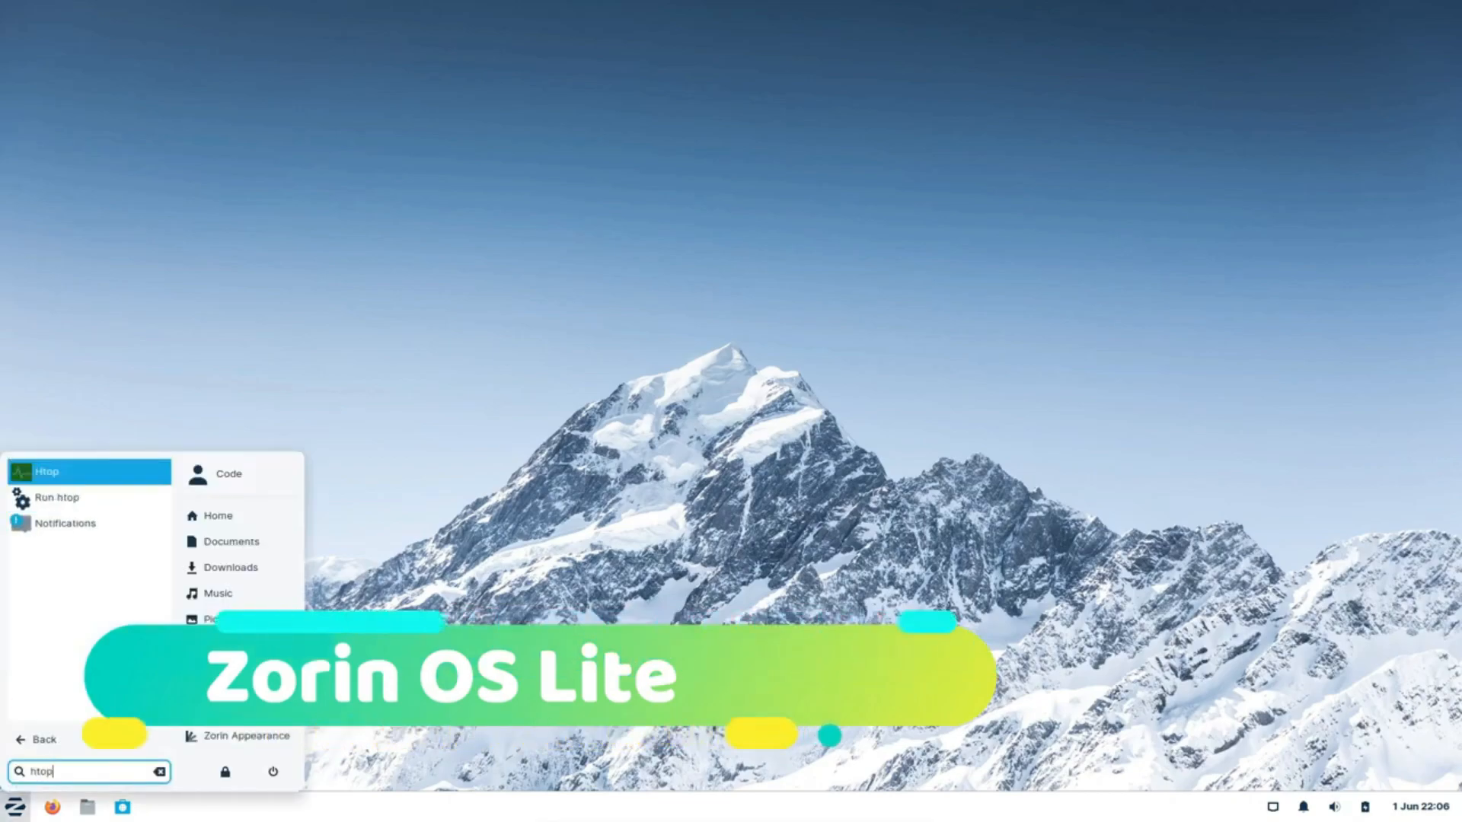
# Run Htop on the Lite, Core and Pro desktops, seeing 1.06G of 3.83G used, then close it
pyautogui.click(88, 471)
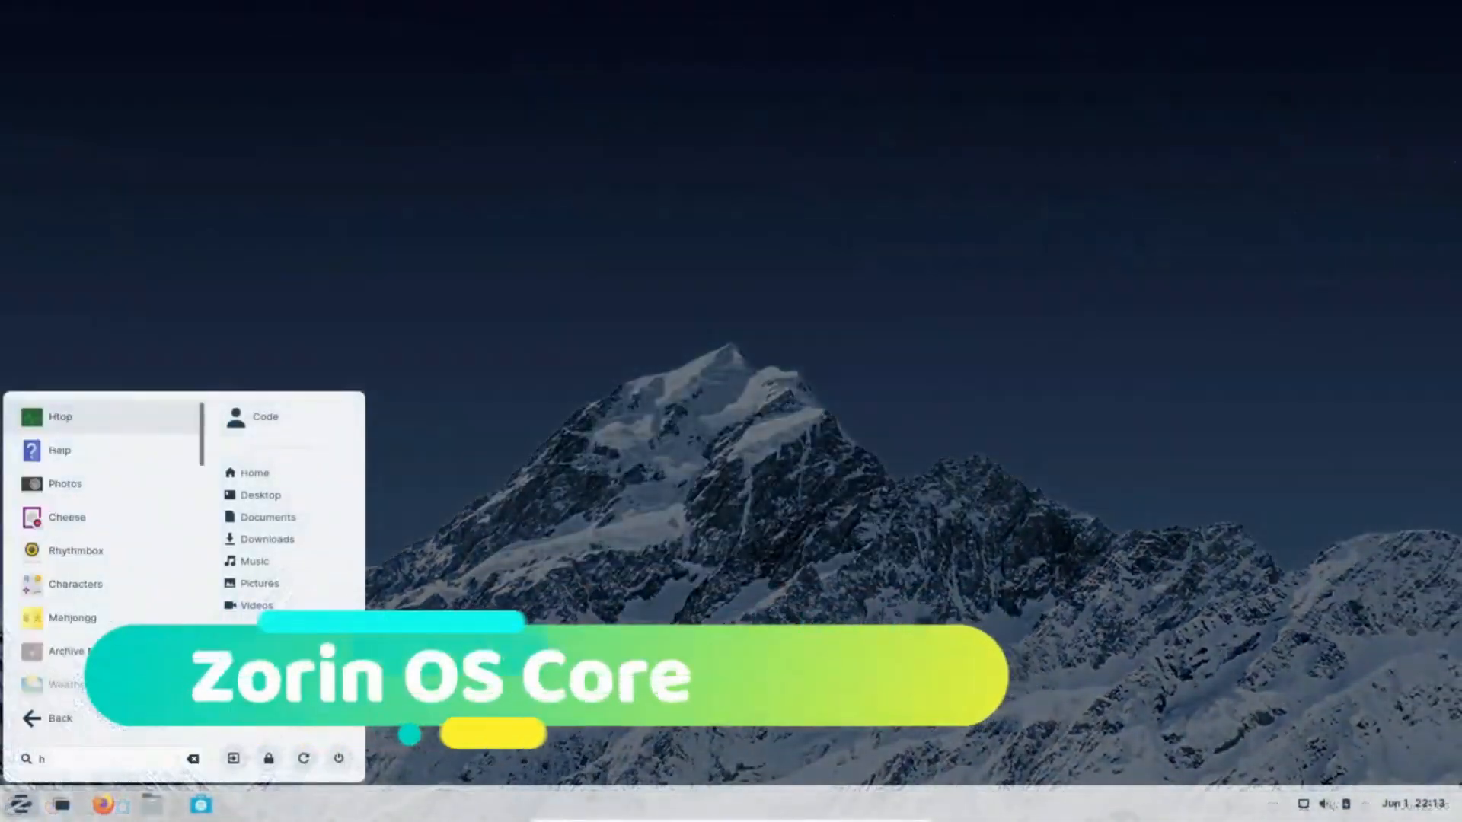
pyautogui.click(61, 417)
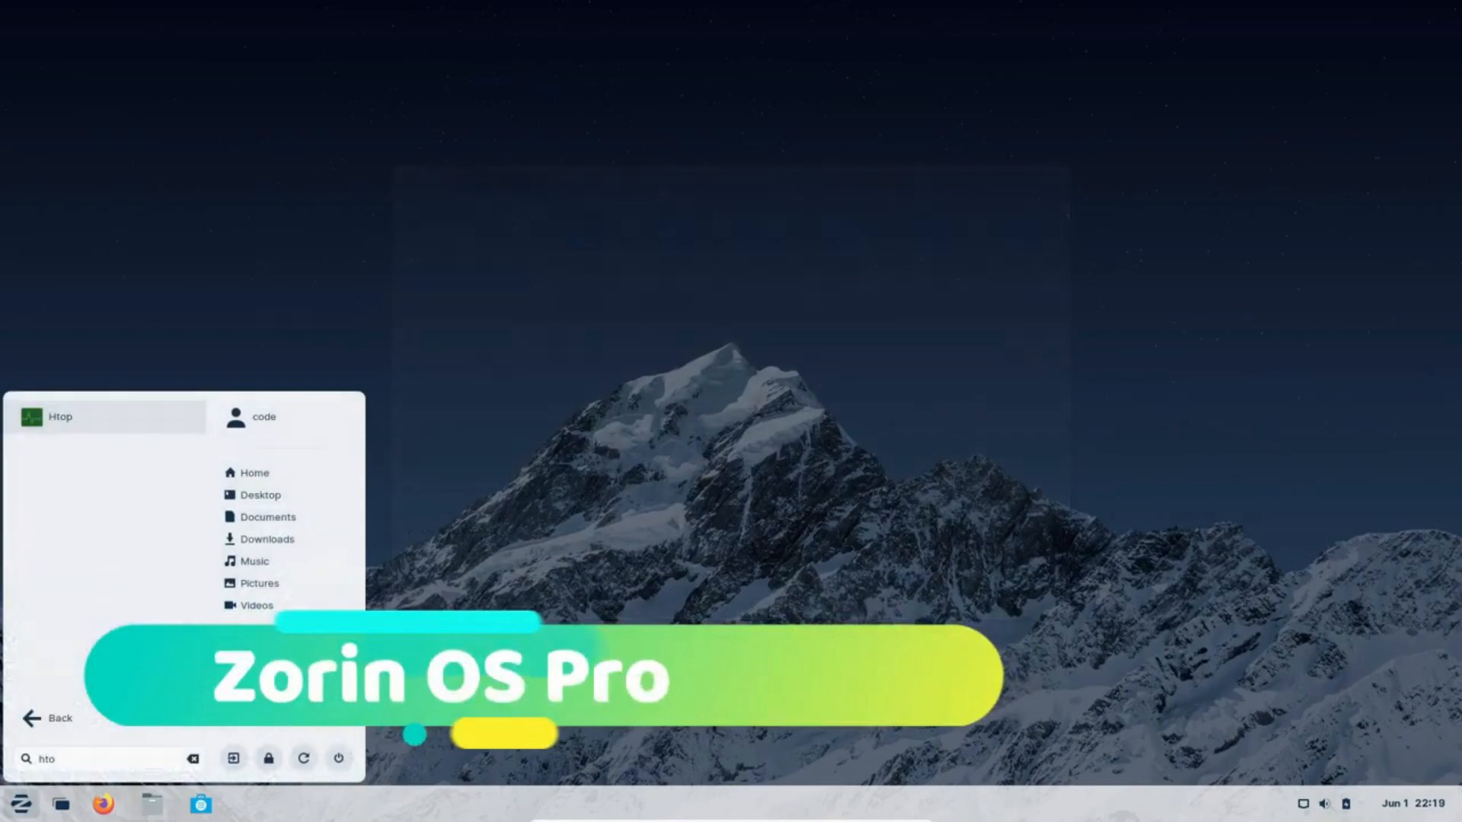
pyautogui.click(61, 416)
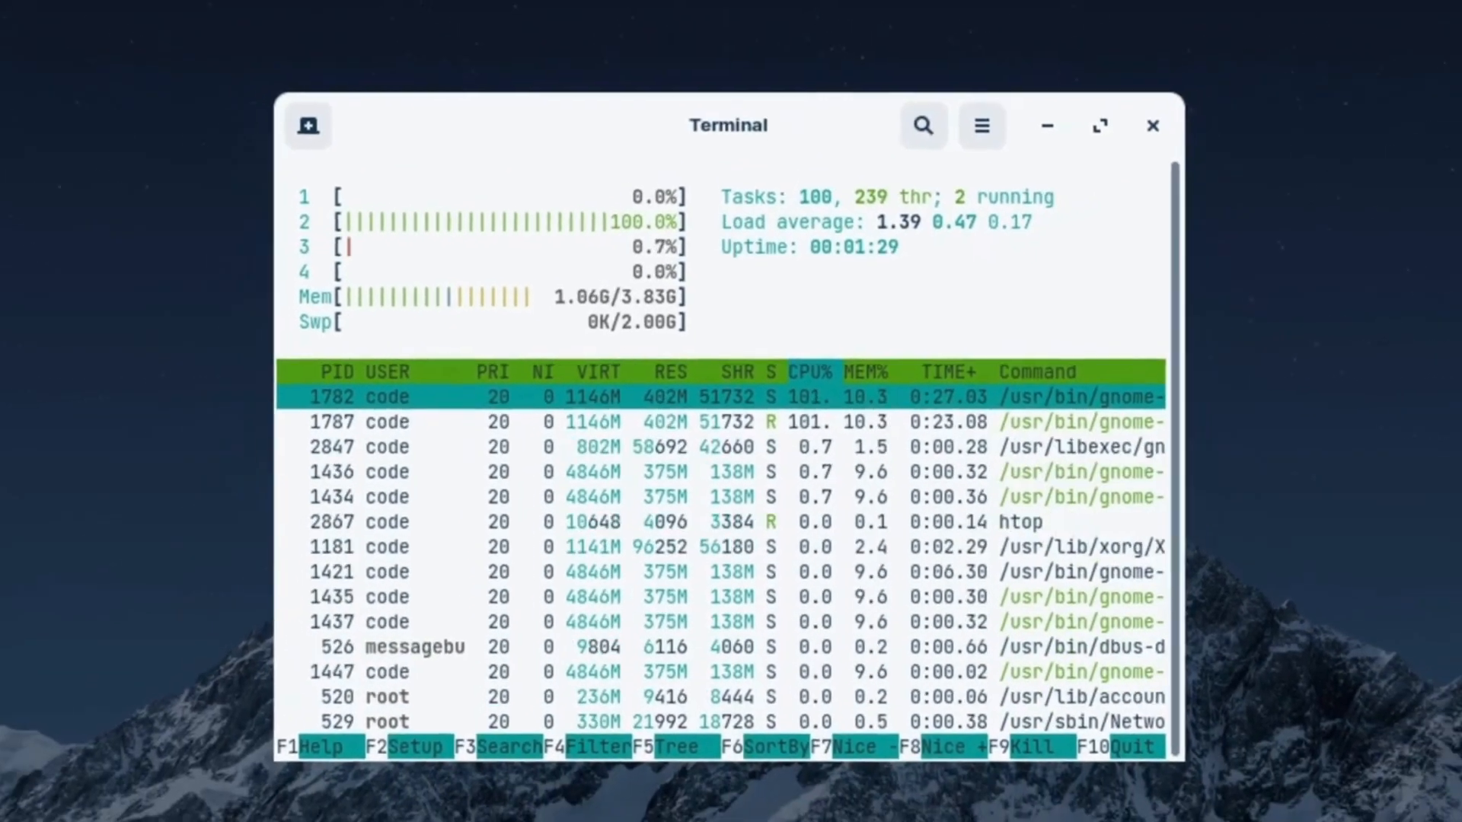
pyautogui.click(1153, 126)
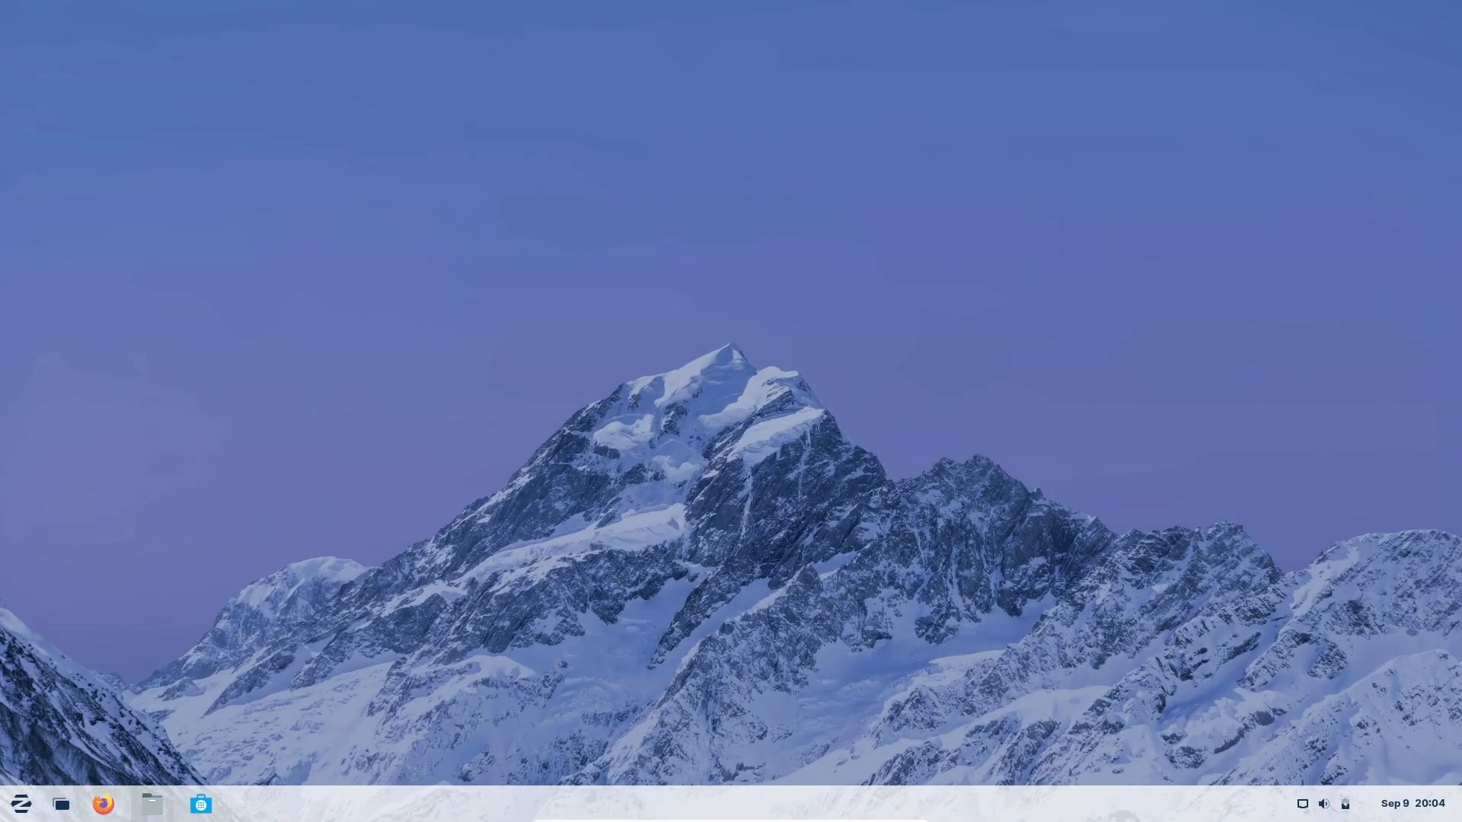
# Launch Firefox and search Google for 'zorin os' in a new tab
pyautogui.click(19, 804)
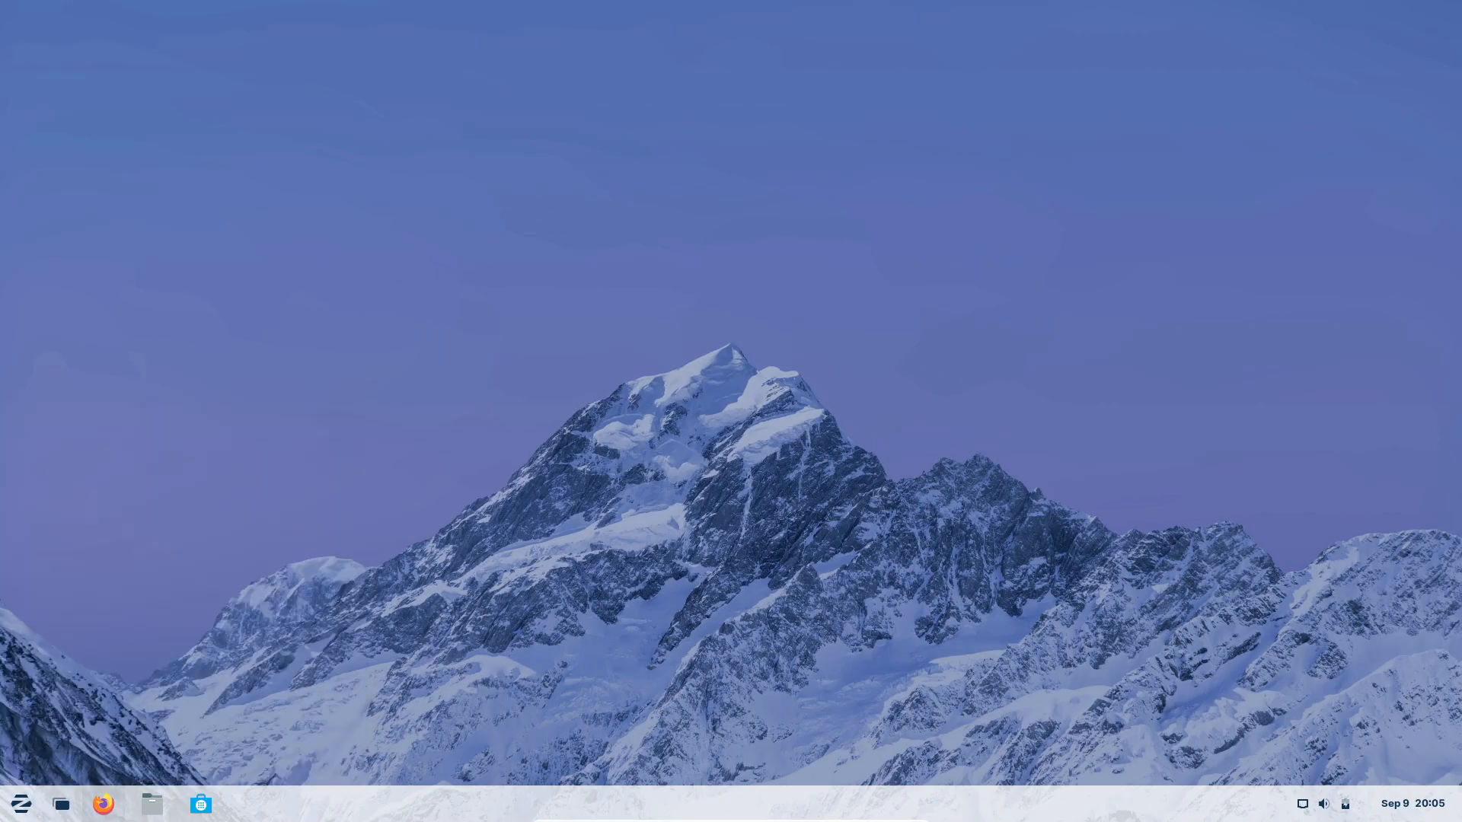
pyautogui.click(103, 803)
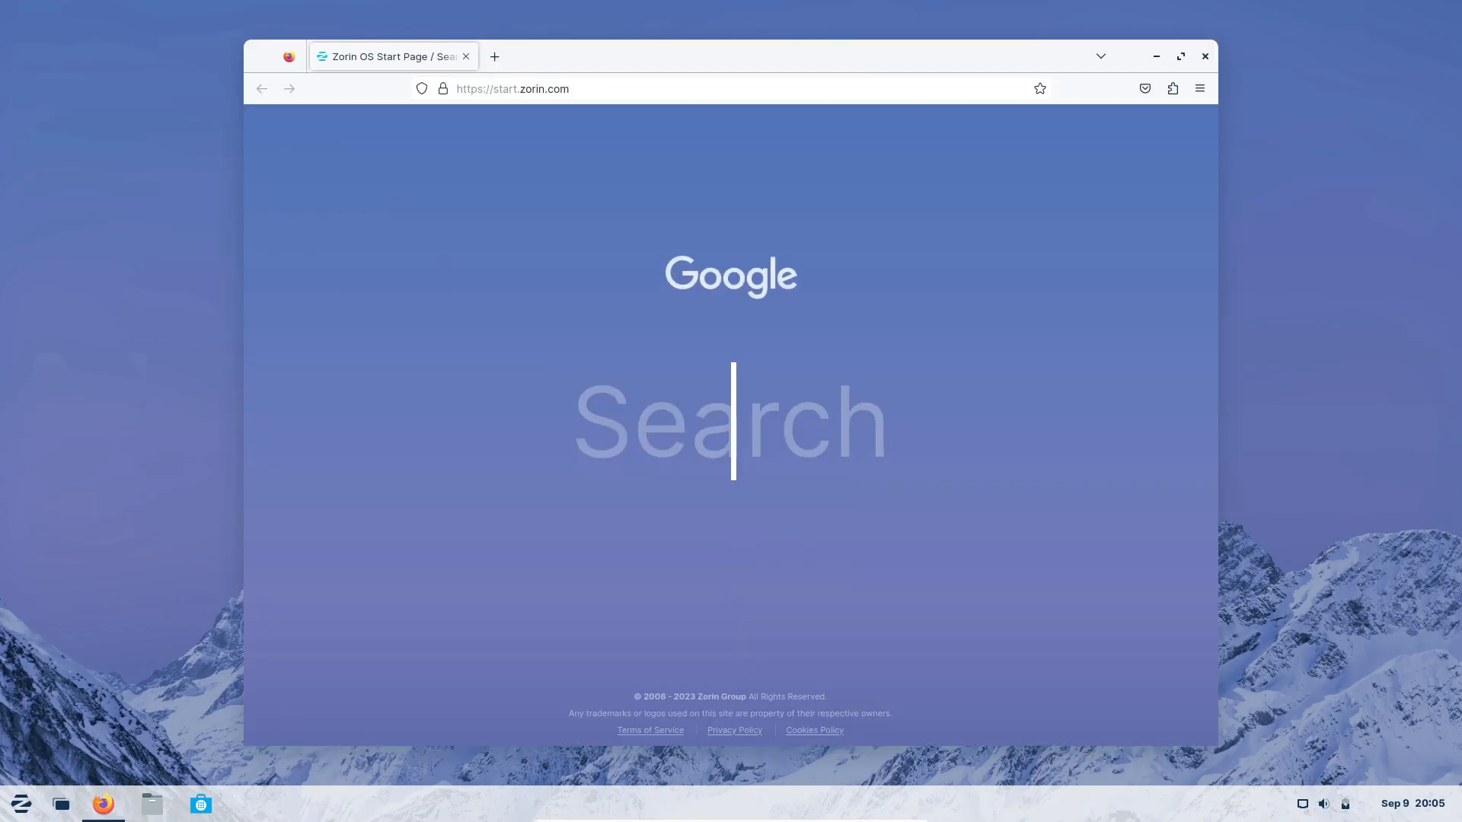
pyautogui.click(494, 56)
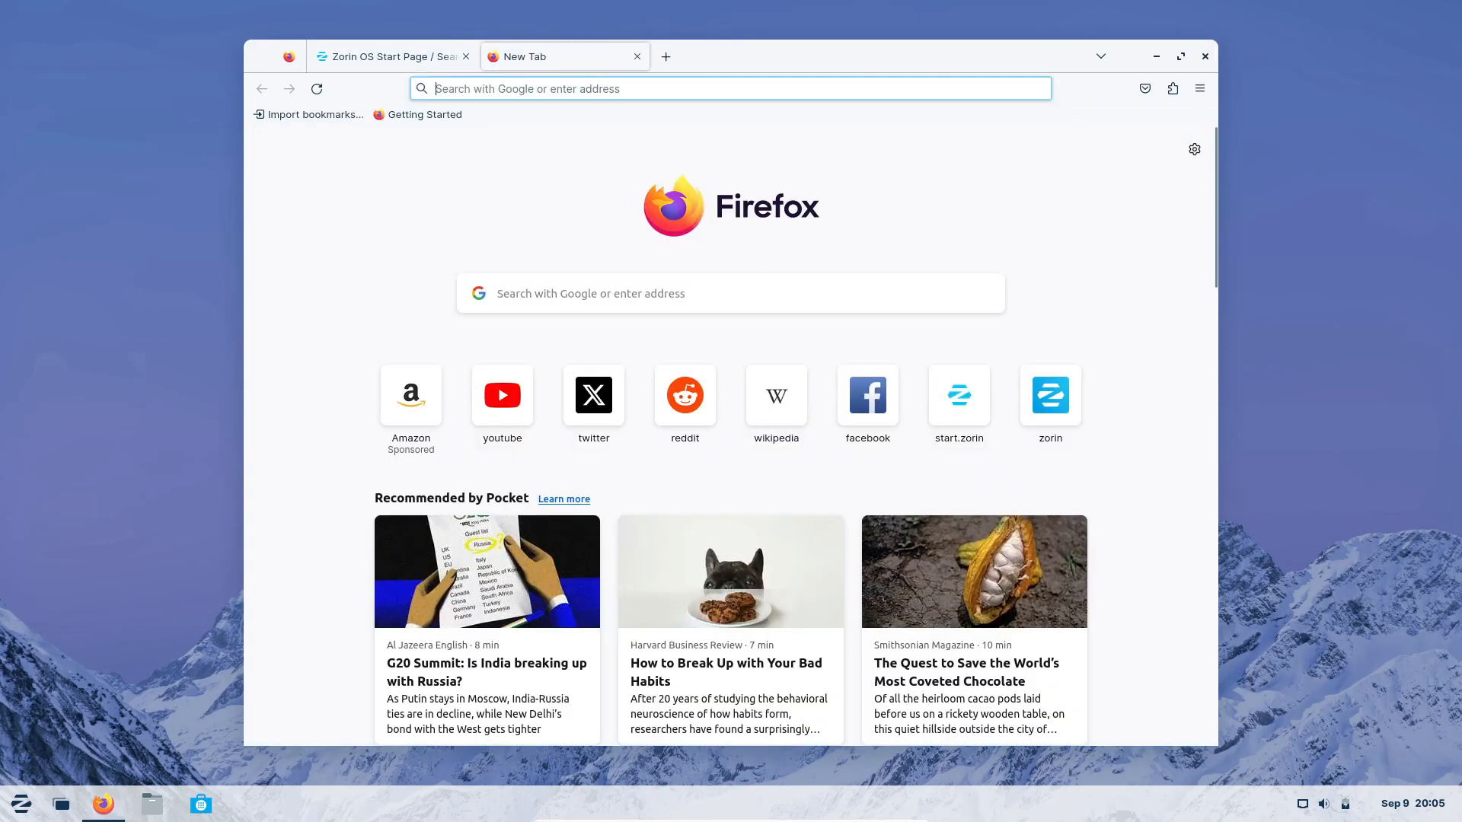
pyautogui.write('zorin')
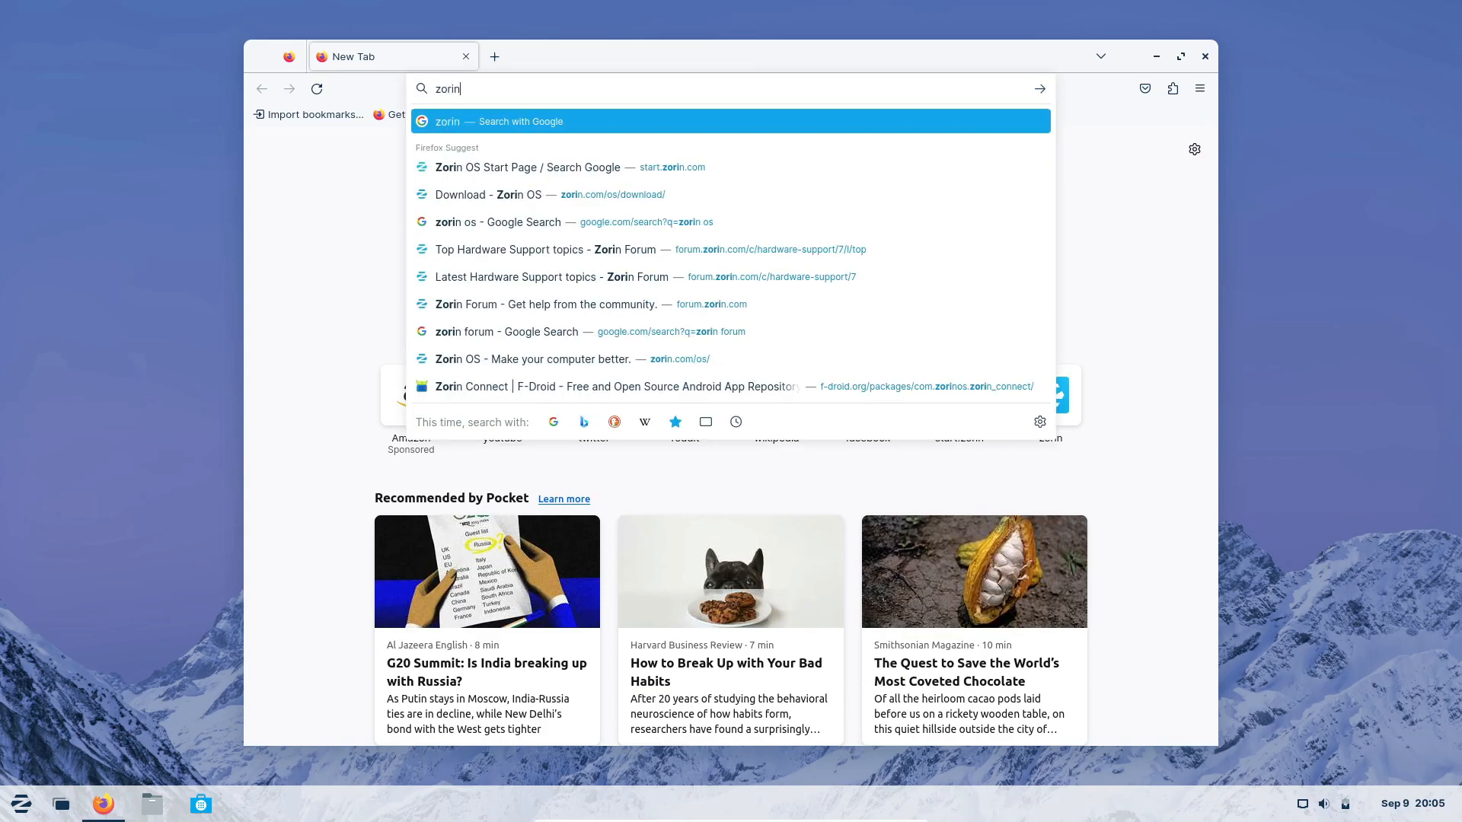
pyautogui.click(510, 221)
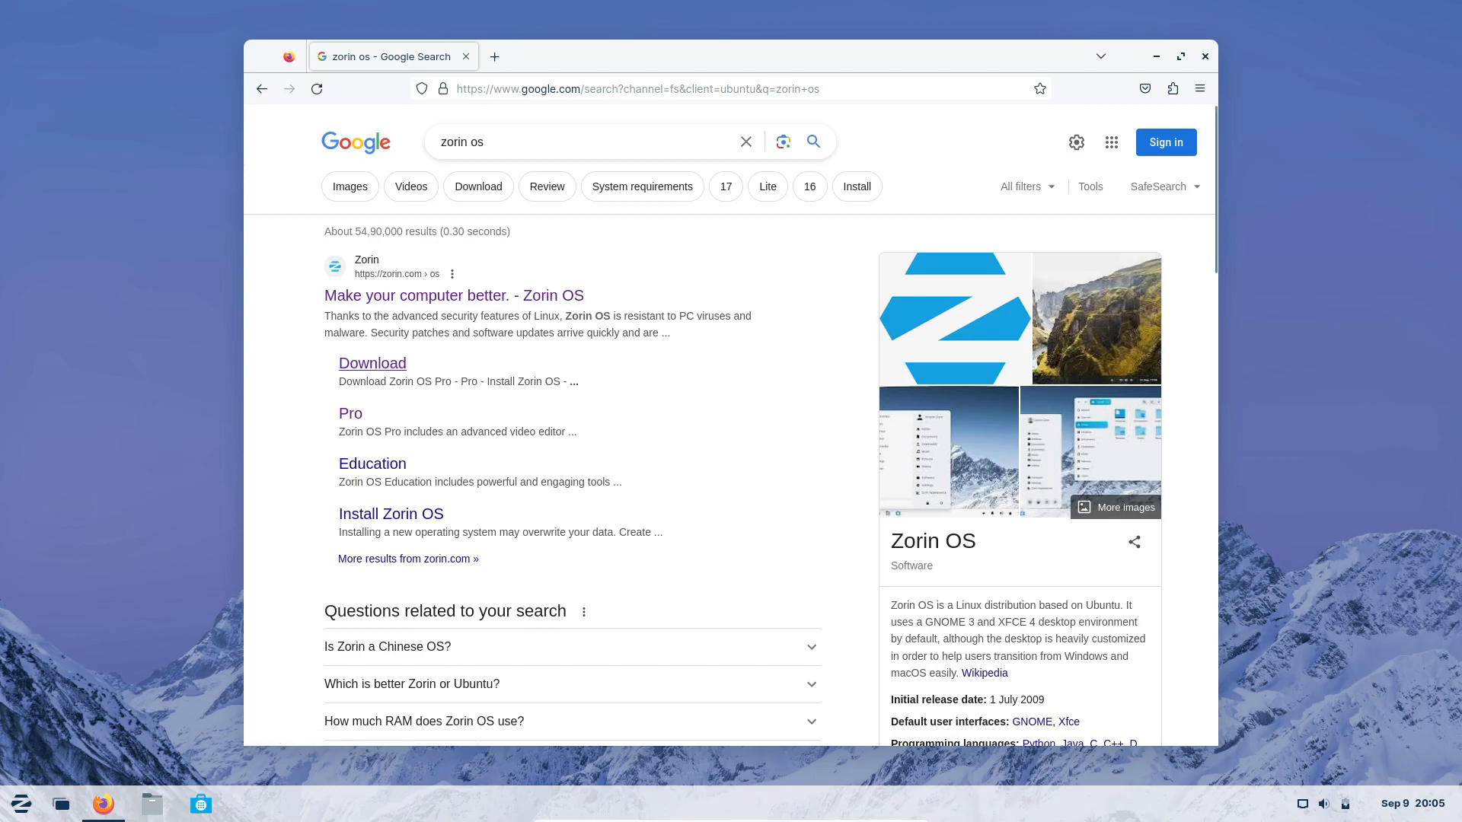
# Browse the zorin.com OS page, then close Firefox
pyautogui.click(454, 295)
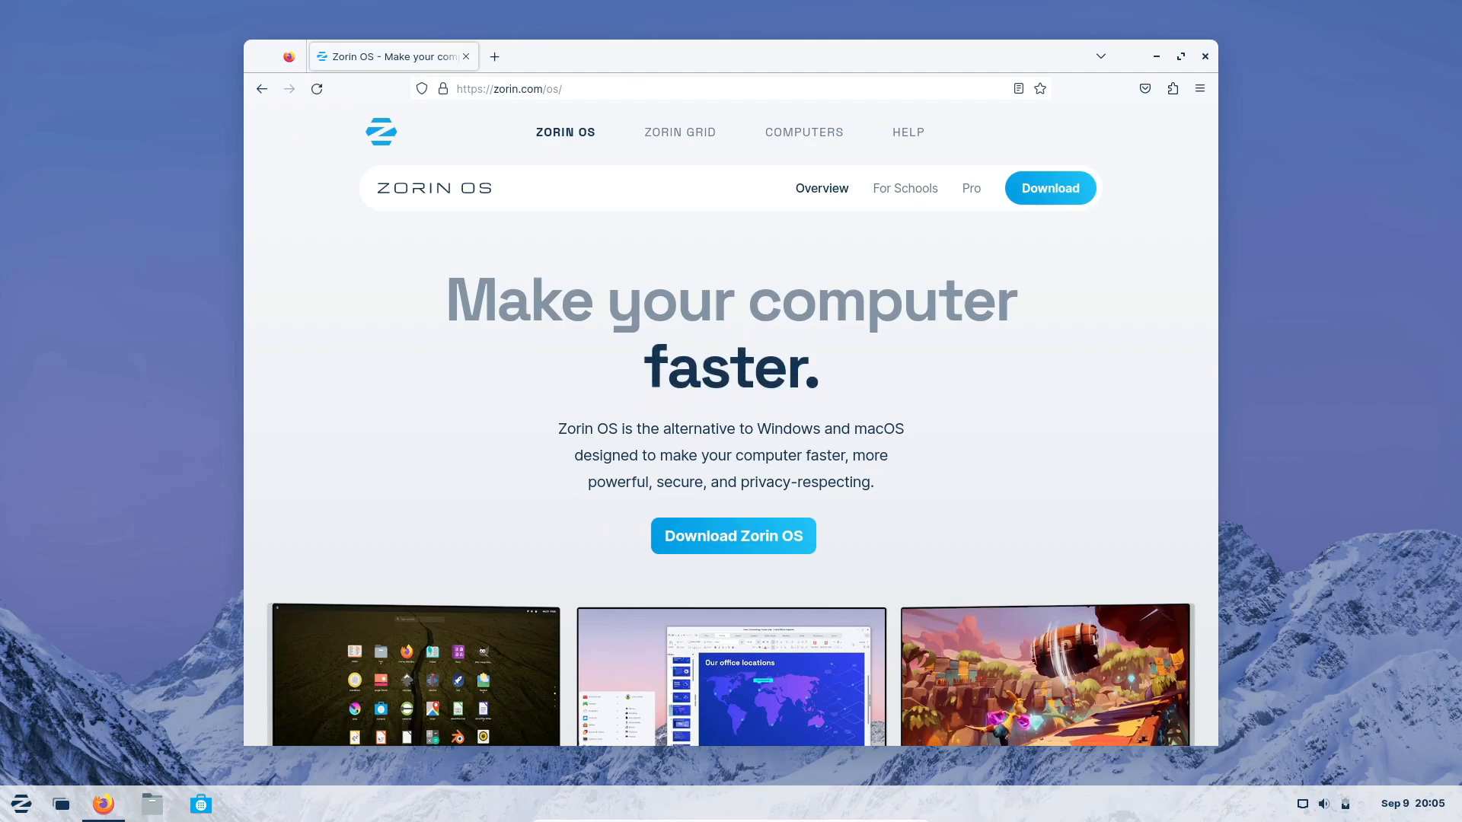
pyautogui.scroll(-3)
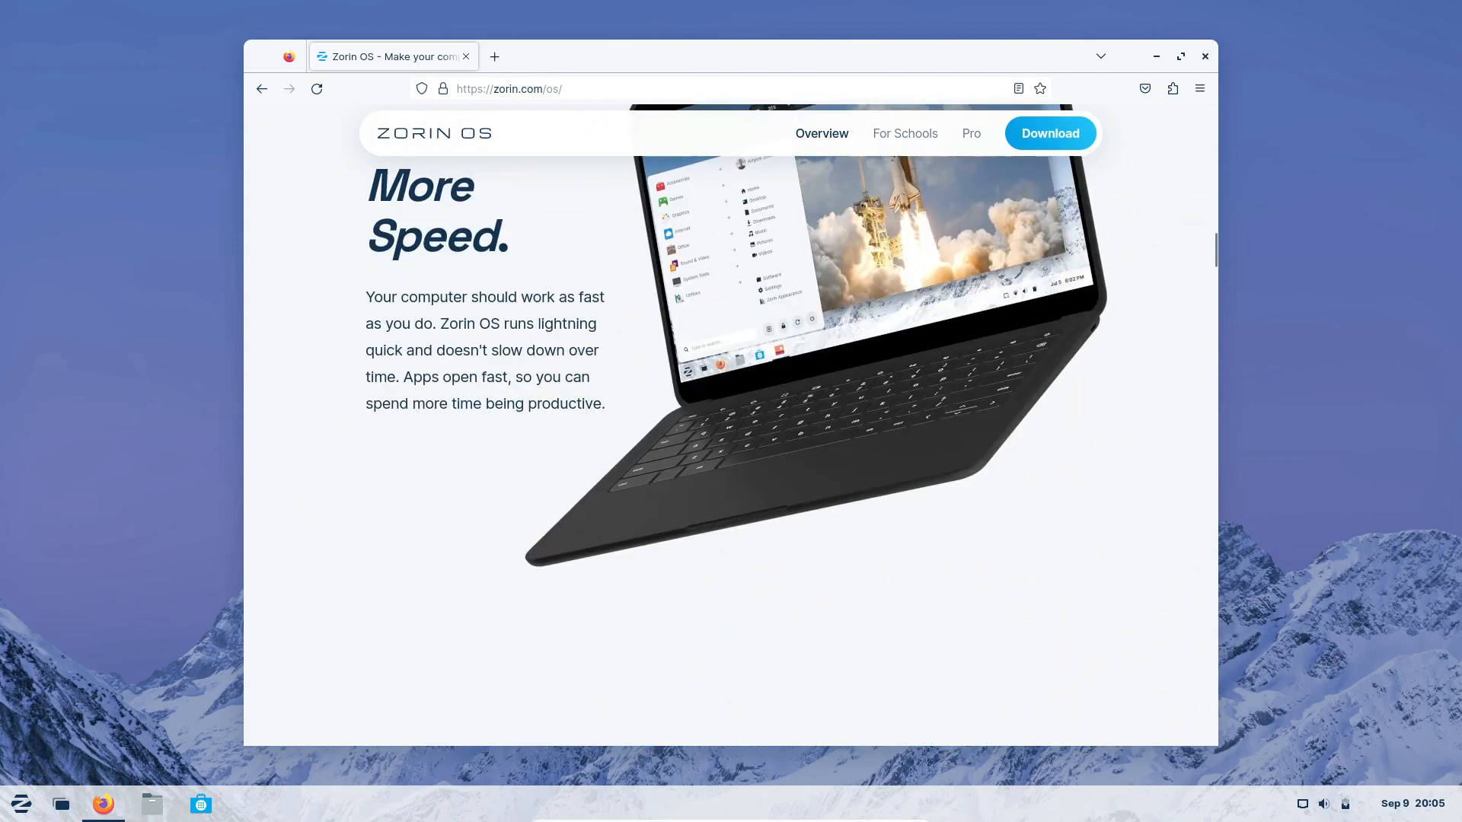
pyautogui.scroll(3)
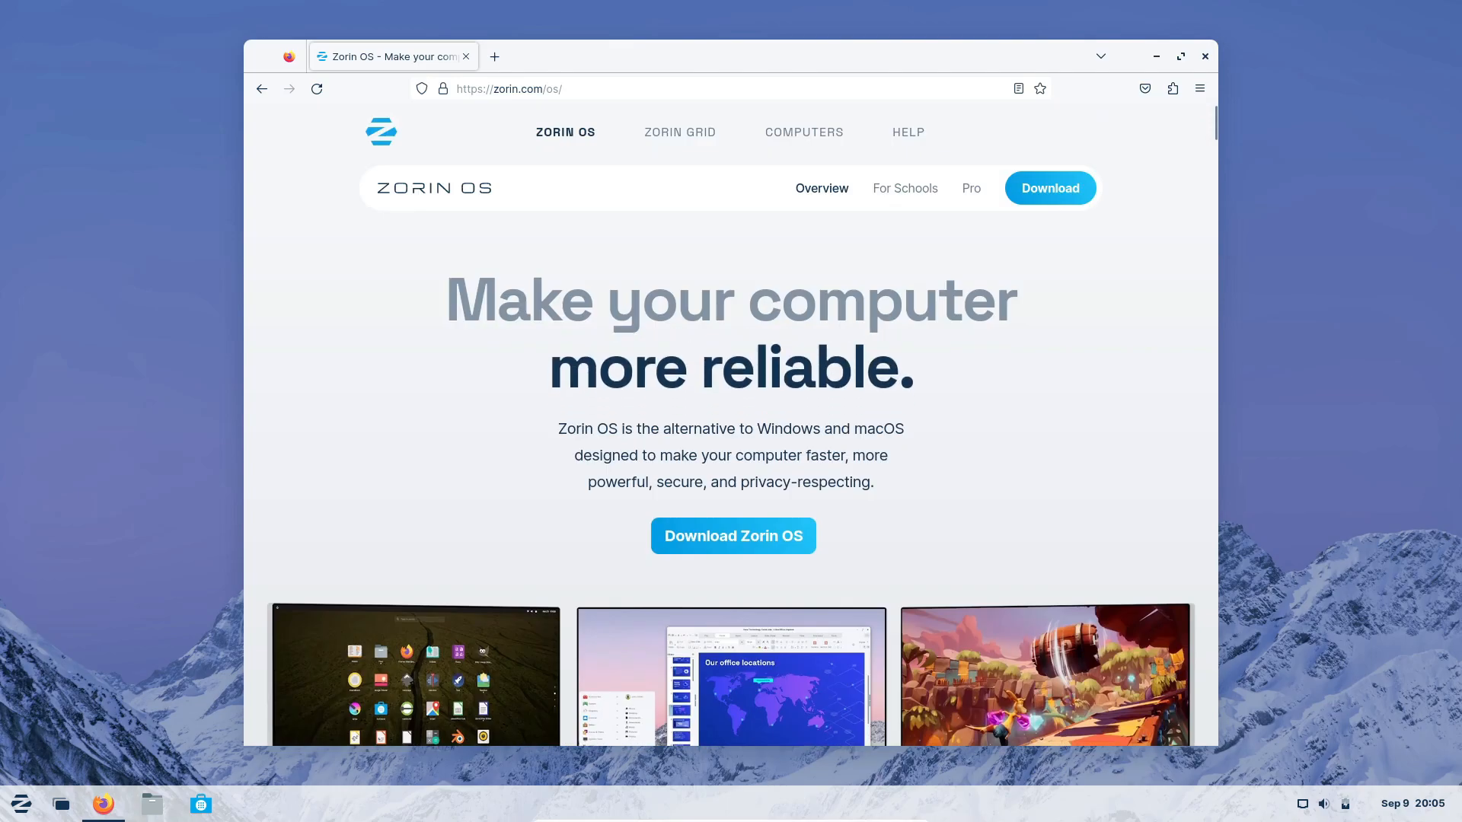
pyautogui.moveTo(1205, 56)
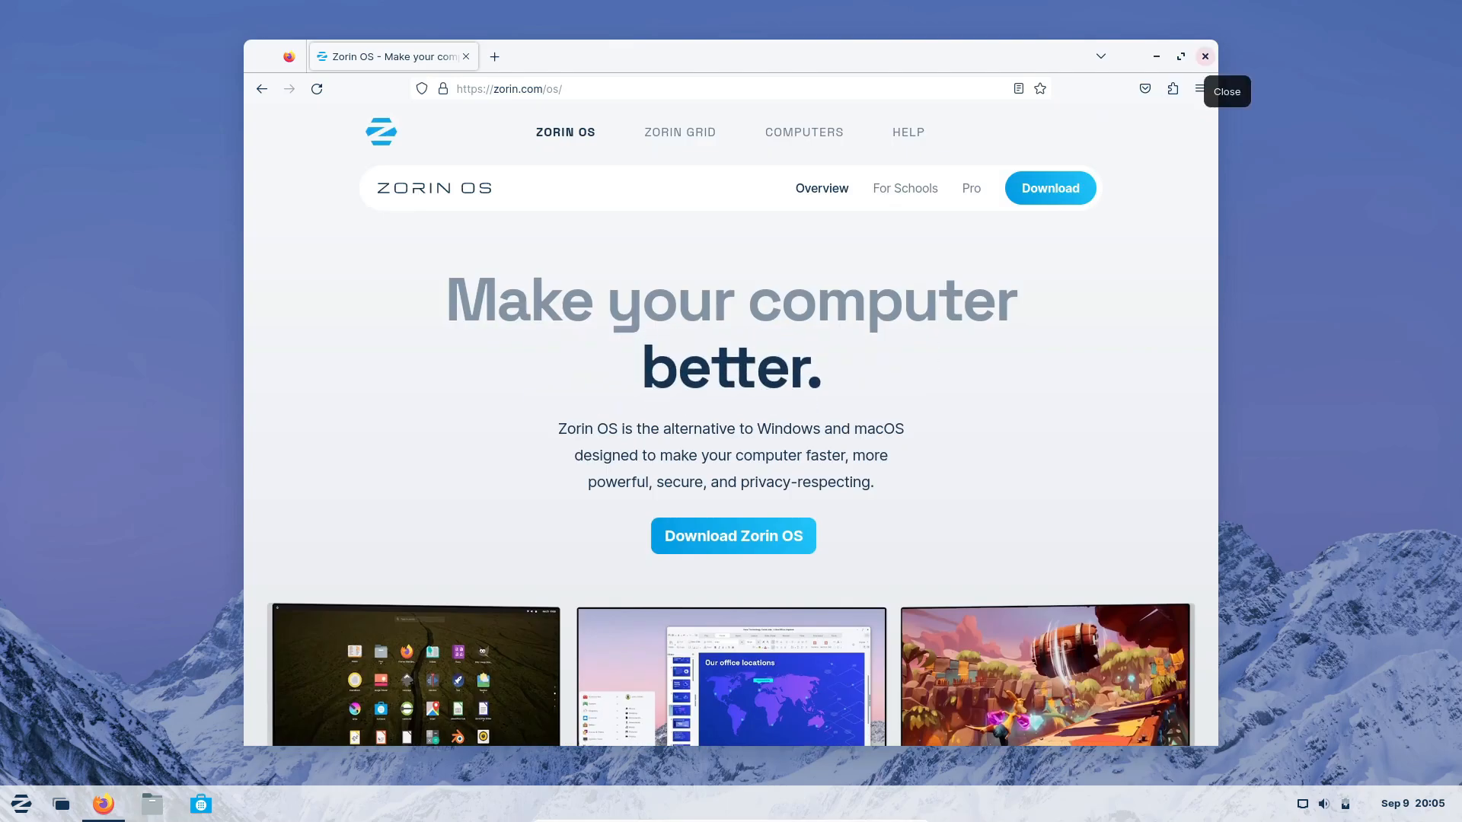
pyautogui.click(1204, 56)
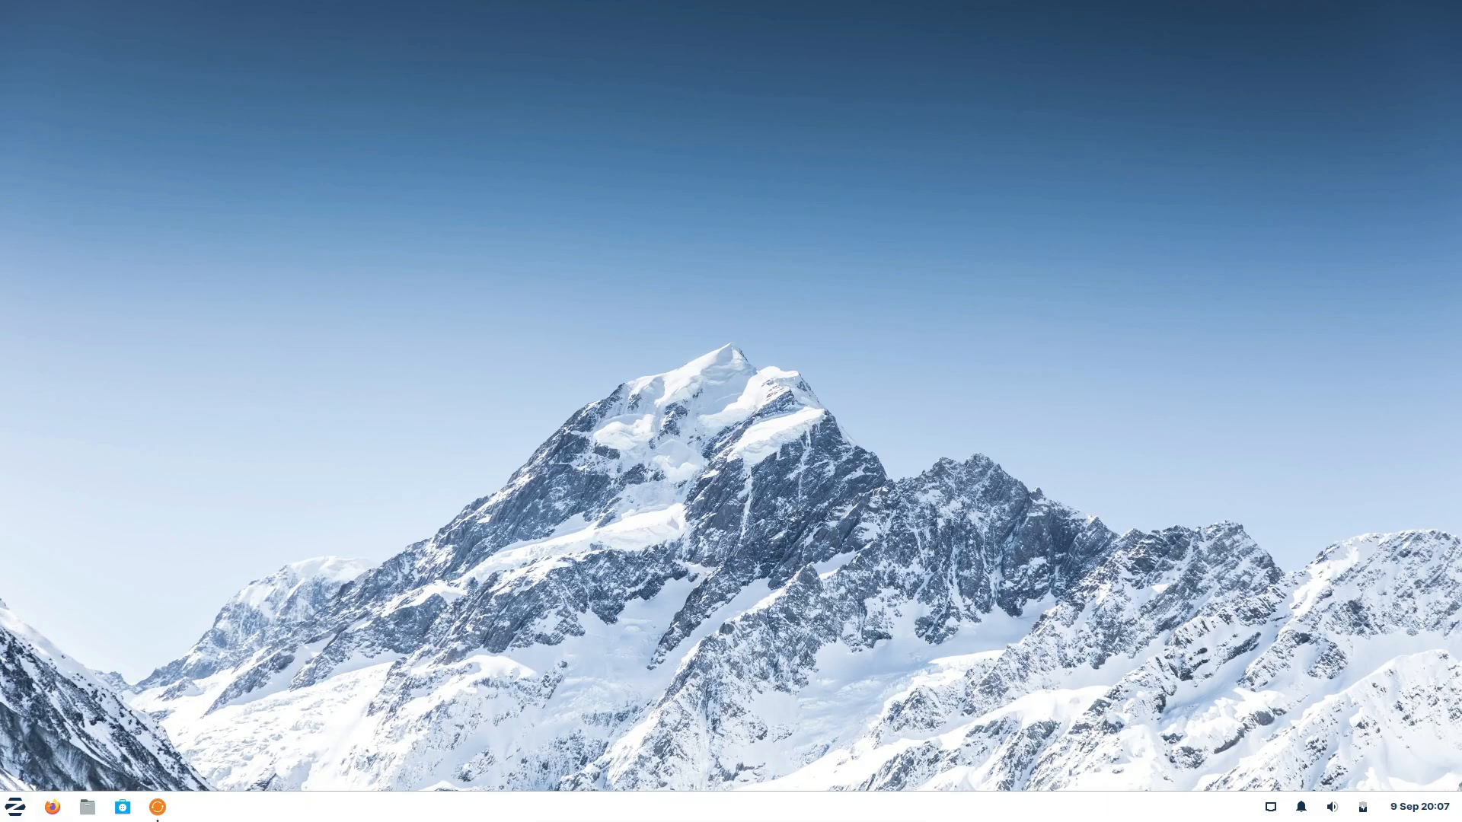
# Search the Zorin applications menu for 'ter' to list Terminal Emulator and Xfce Terminal
pyautogui.click(16, 806)
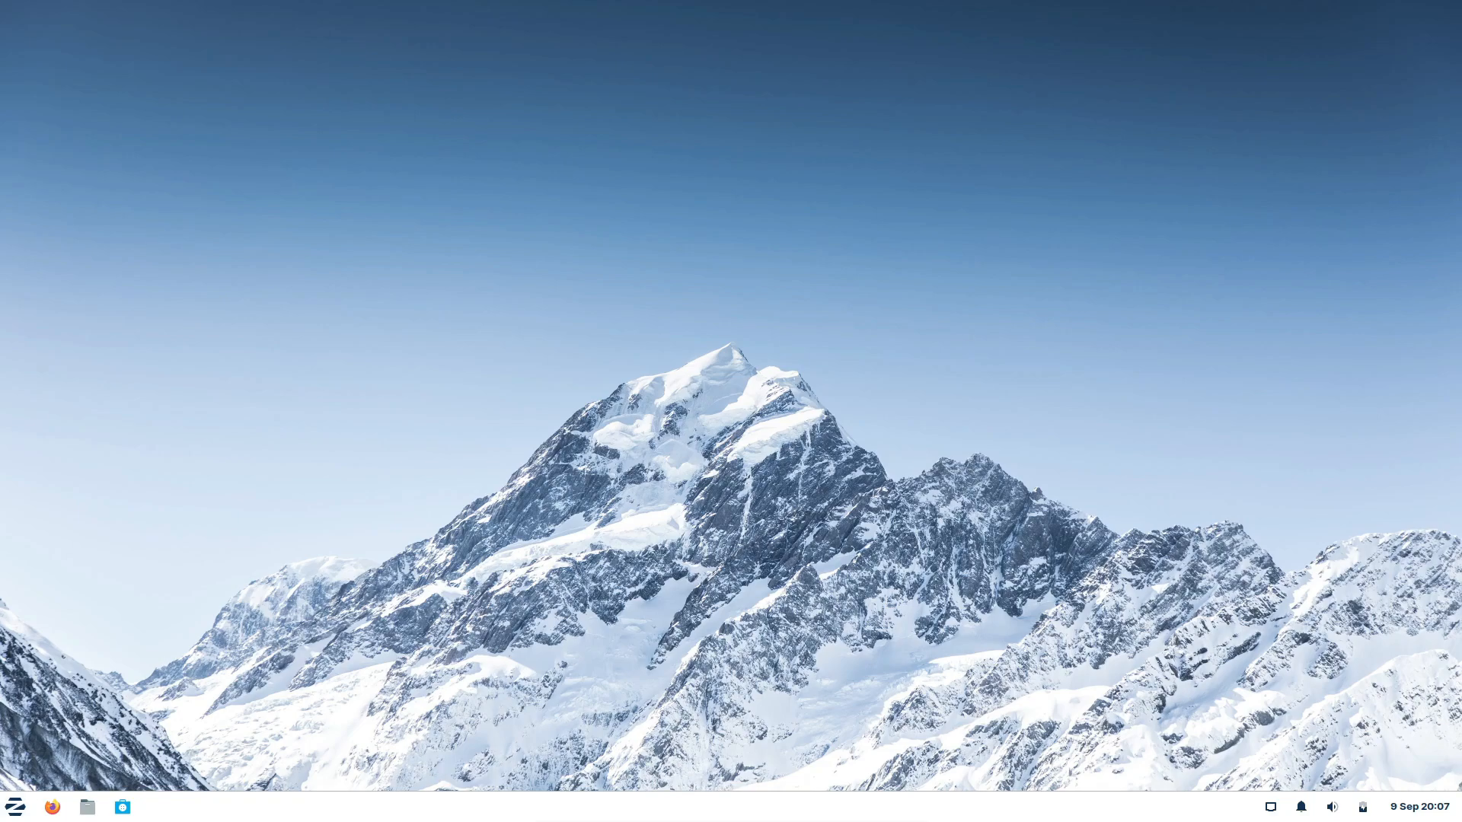
pyautogui.click(13, 806)
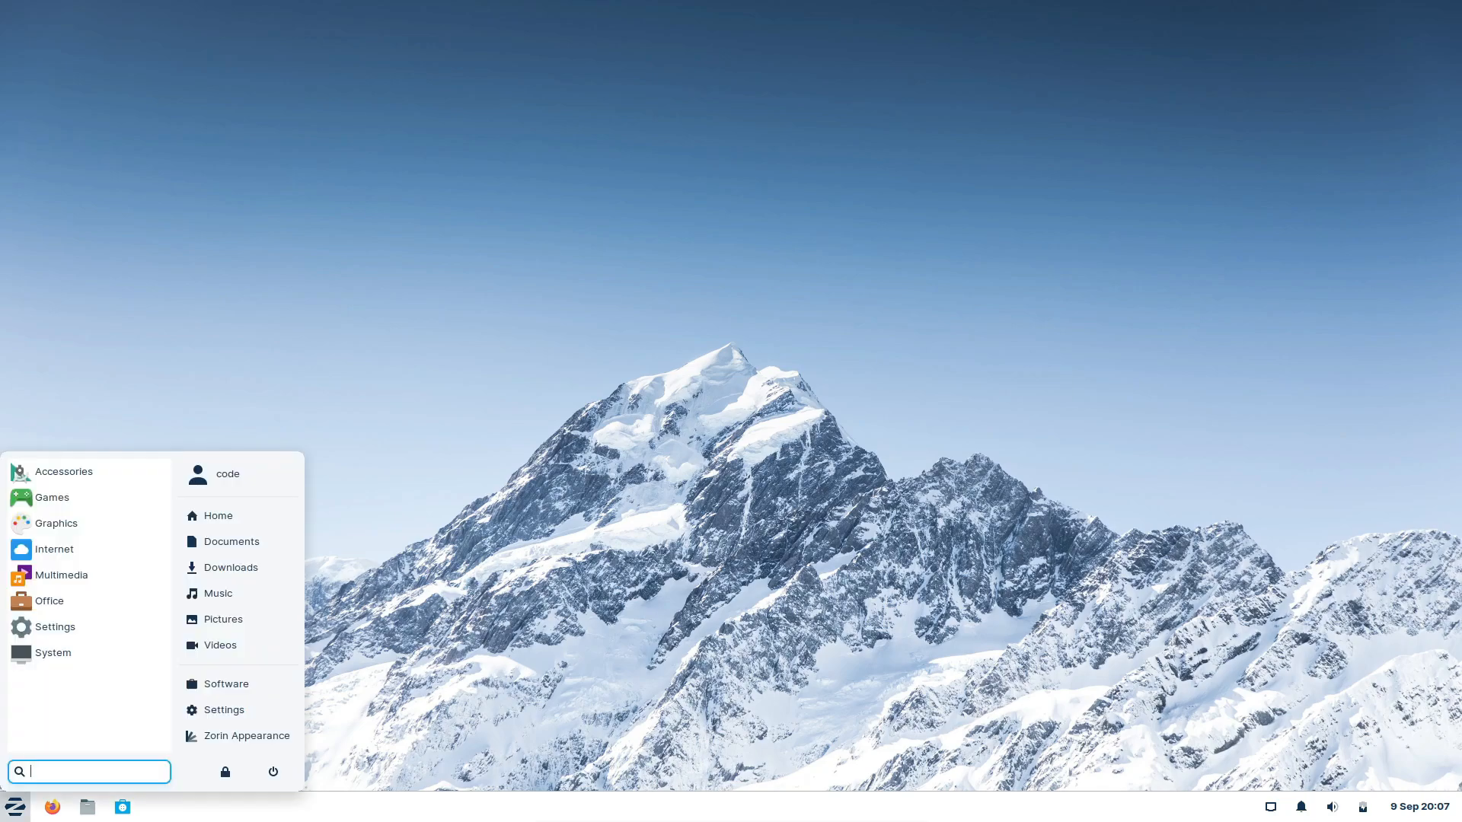
pyautogui.write('ter')
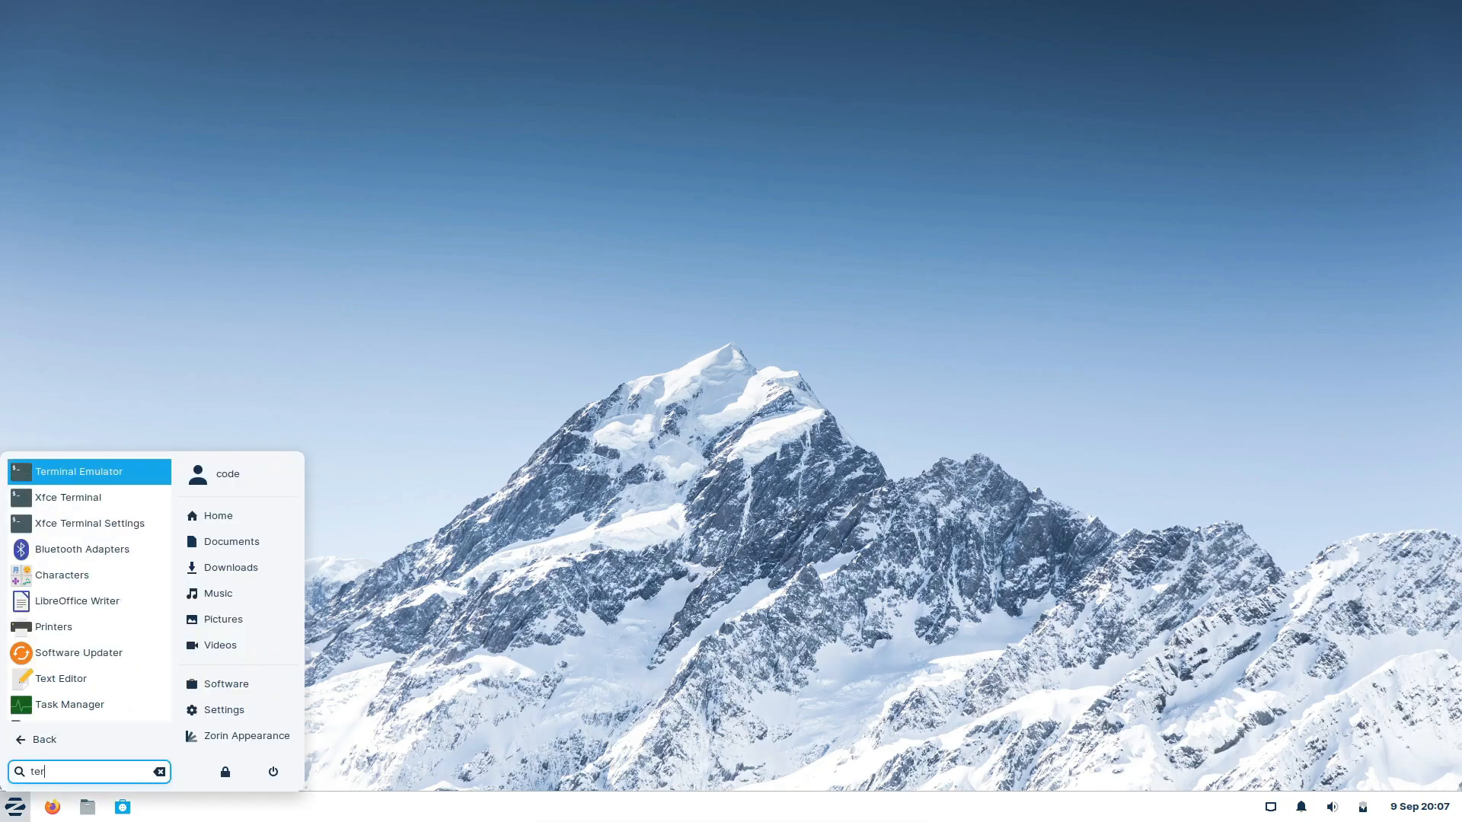